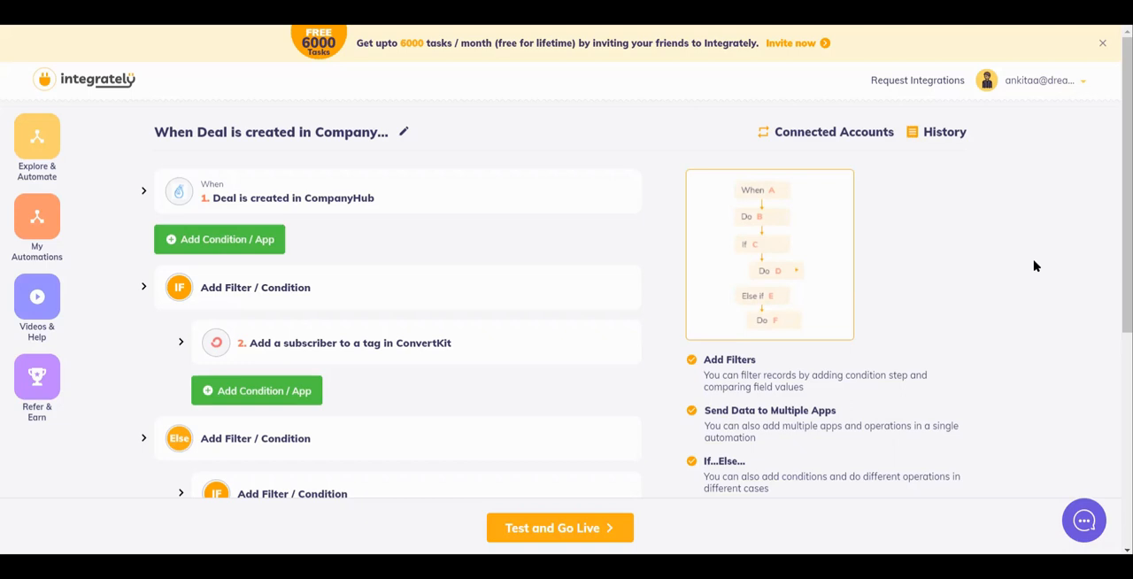
# - Switch from the longer automation to its three-step deal-trigger, Sheets lookup, ConvertKit tagging version
pyautogui.scroll(-3)
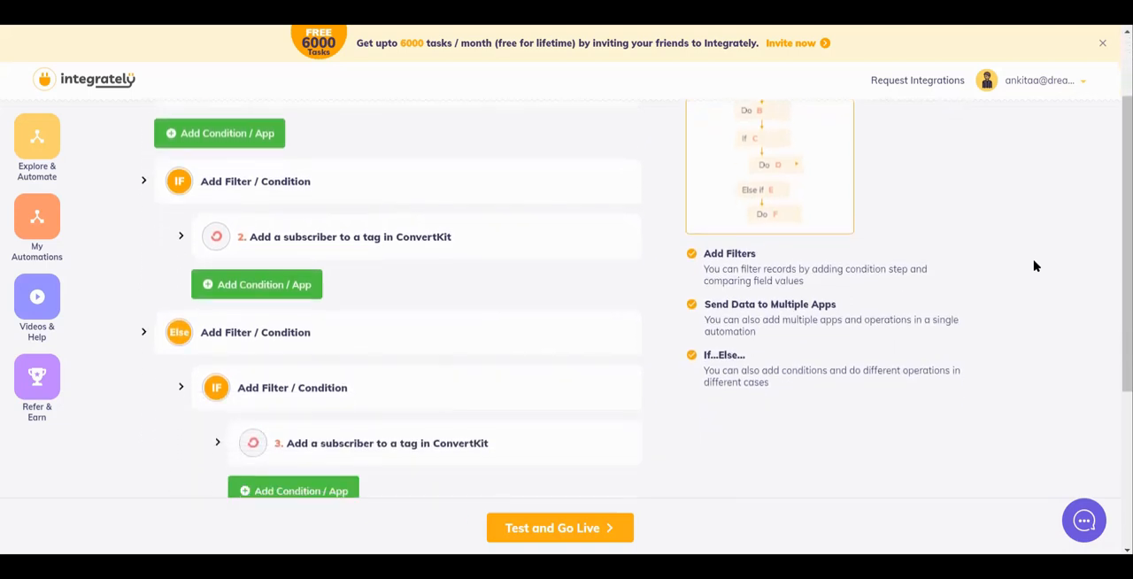
pyautogui.moveTo(461, 237)
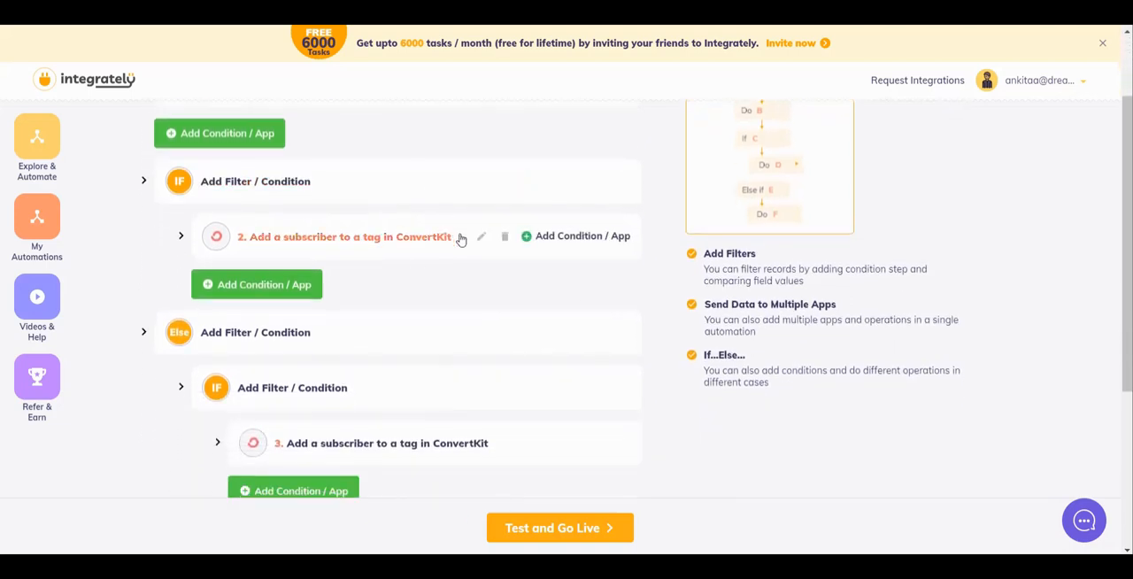
pyautogui.scroll(-3)
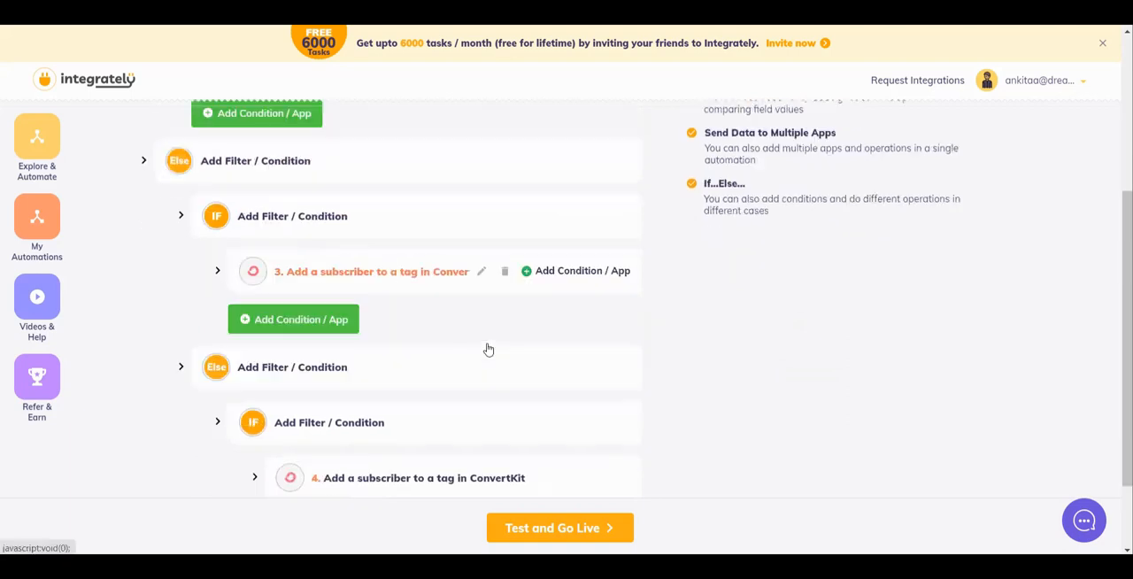
pyautogui.scroll(-3)
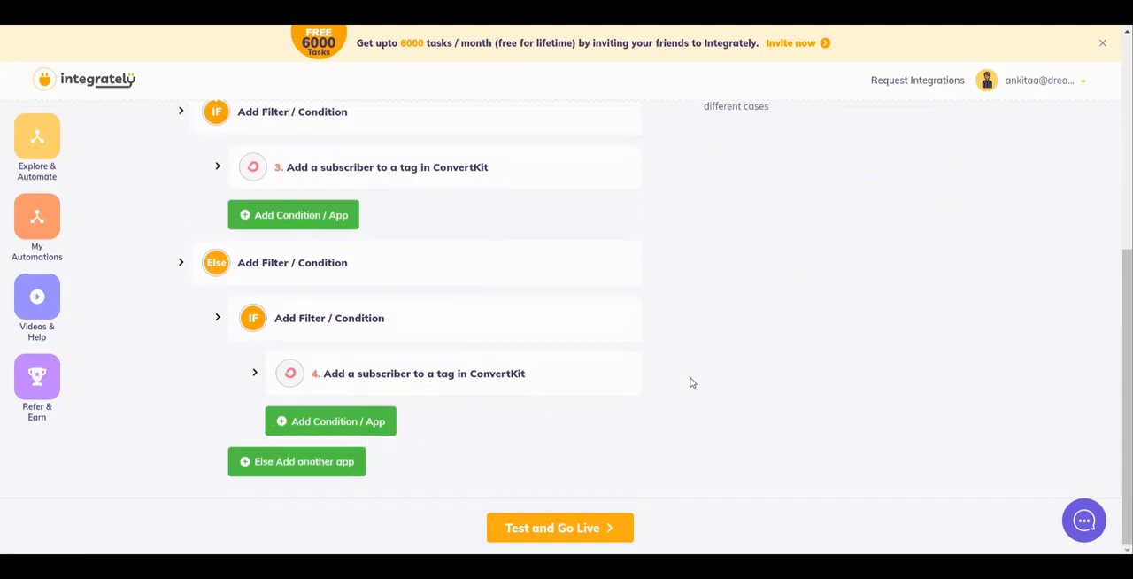
pyautogui.scroll(3)
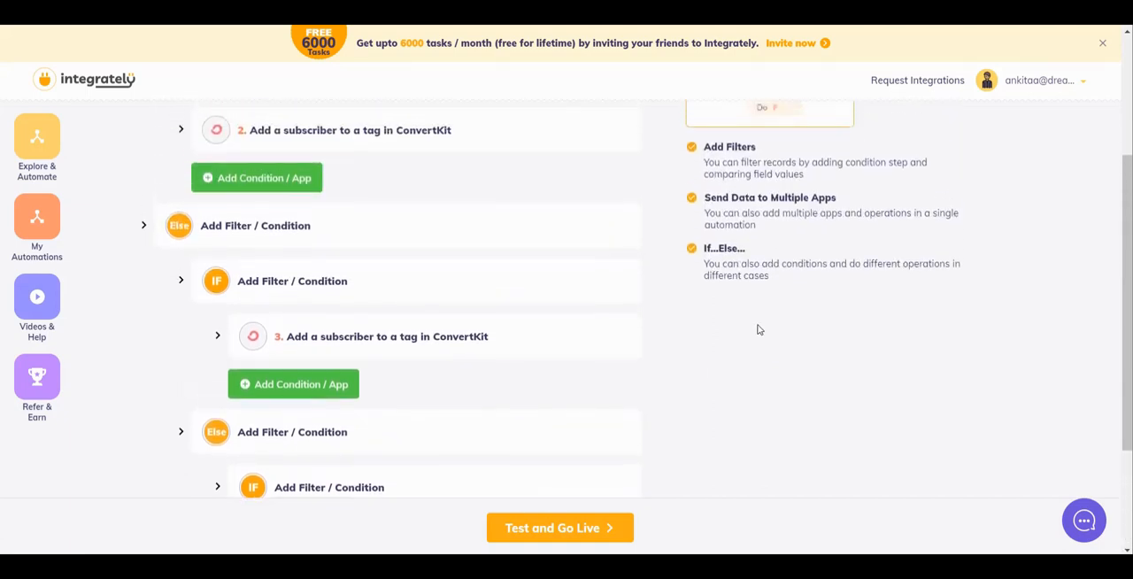
pyautogui.scroll(3)
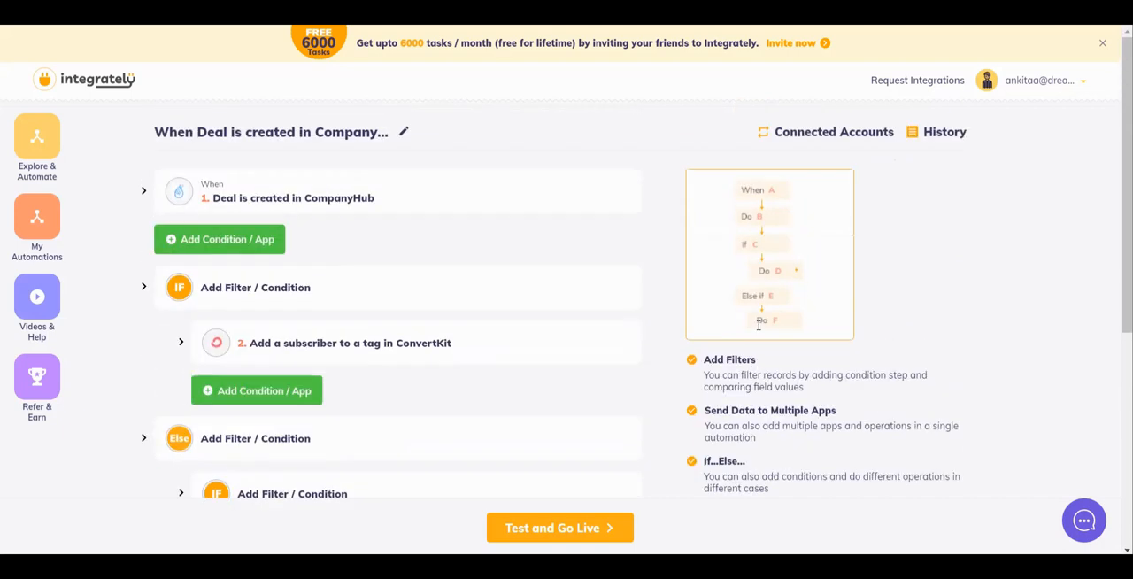
pyautogui.moveTo(662, 257)
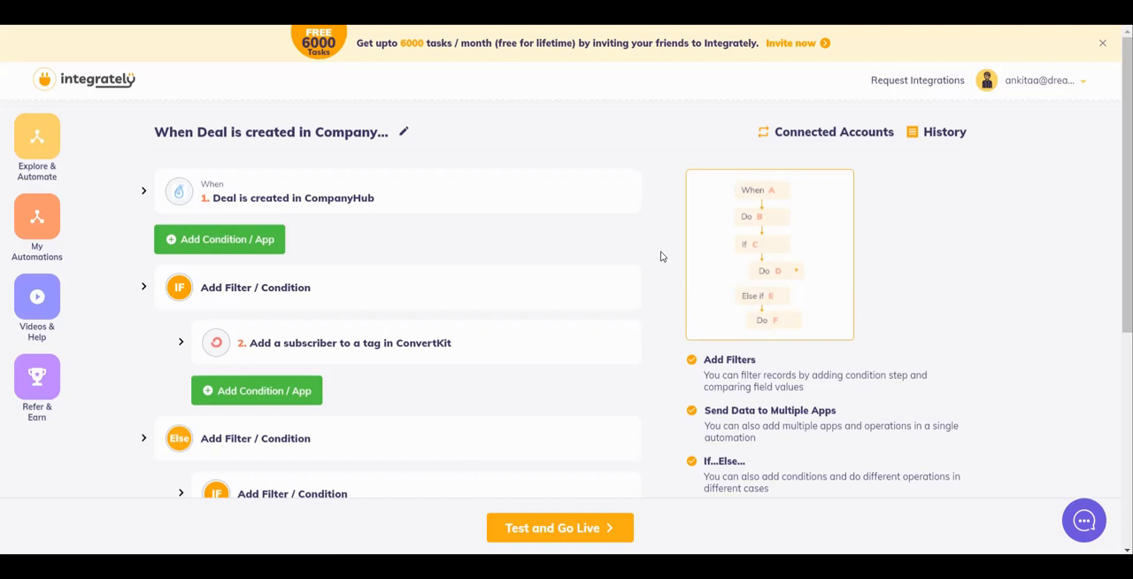
pyautogui.click(144, 192)
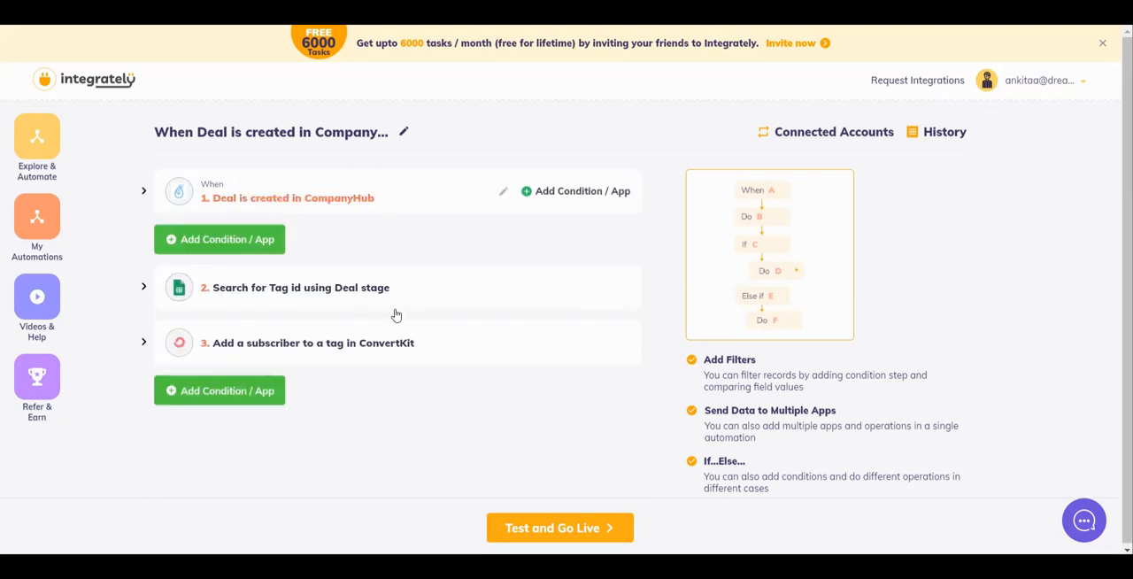
pyautogui.moveTo(429, 367)
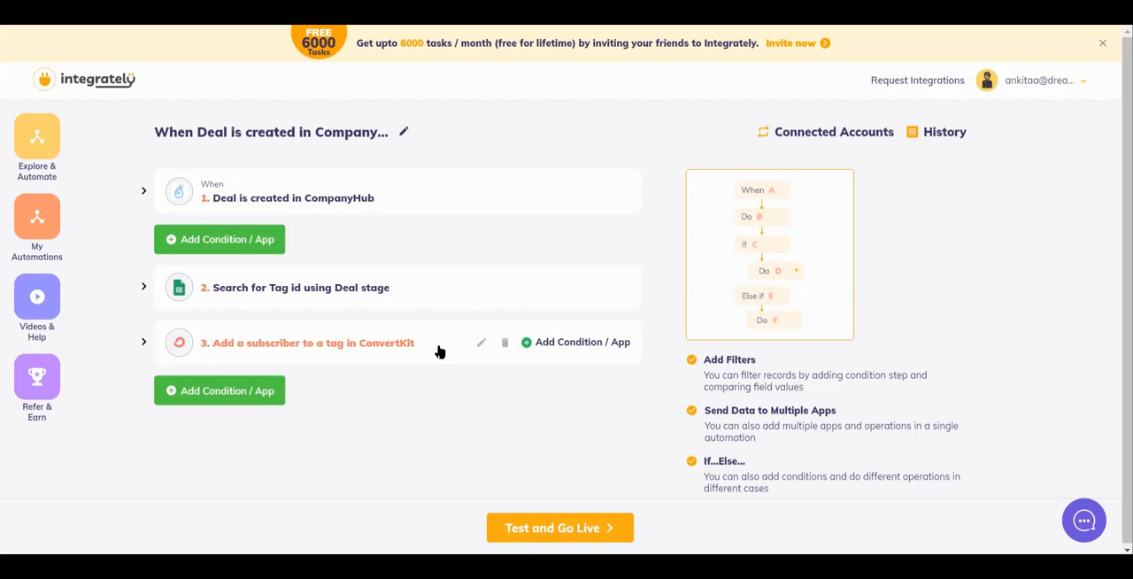
pyautogui.moveTo(436, 381)
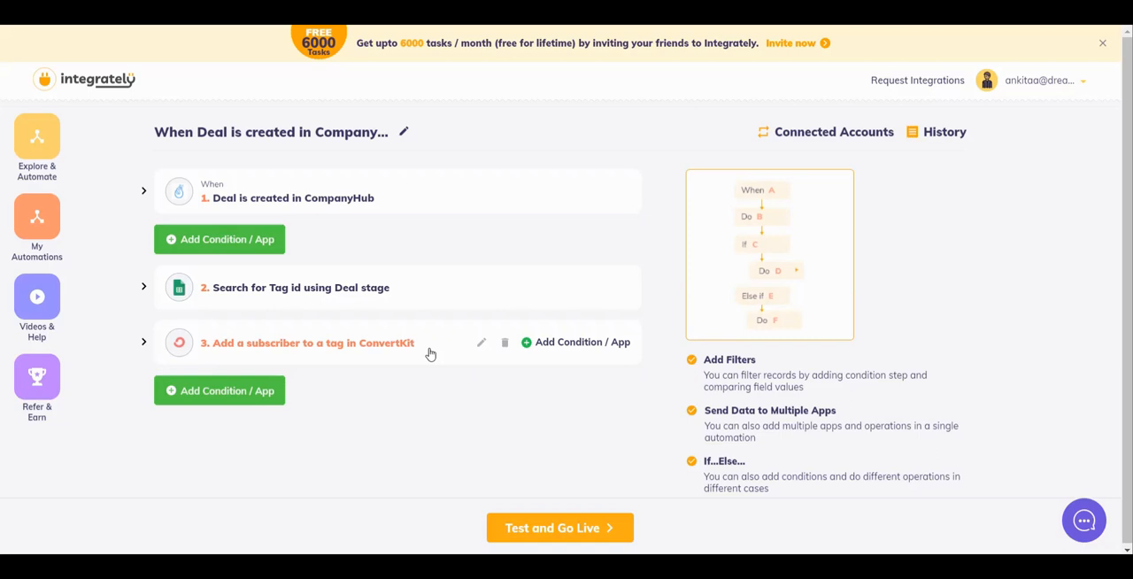
pyautogui.moveTo(429, 315)
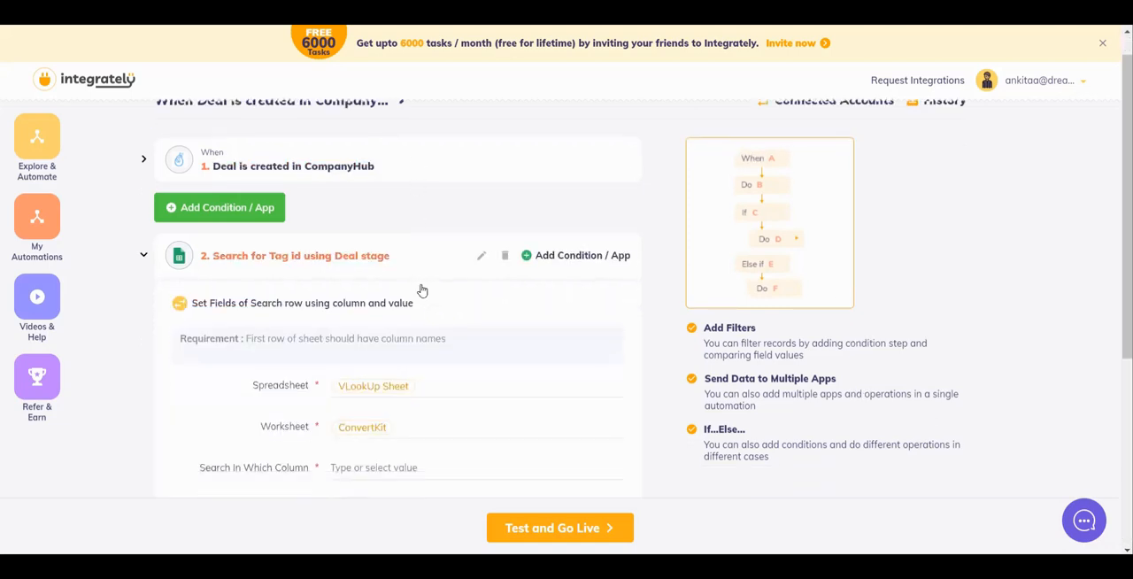
# - Scroll through the 'Search for Tag id using Deal stage' step's fields in VLookUp Sheet
pyautogui.scroll(-3)
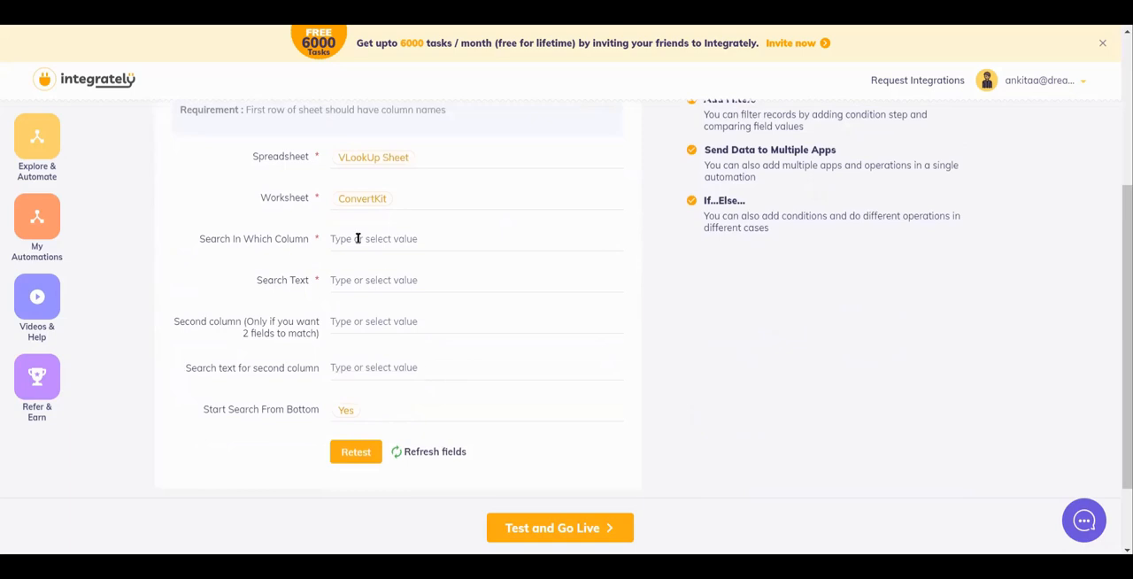
pyautogui.scroll(-3)
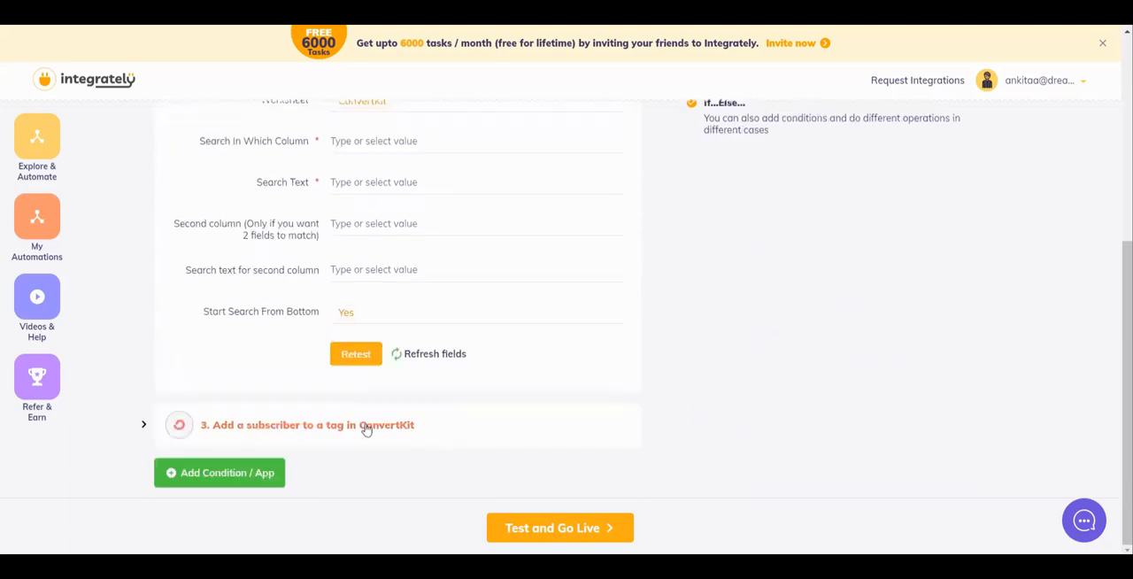
pyautogui.scroll(3)
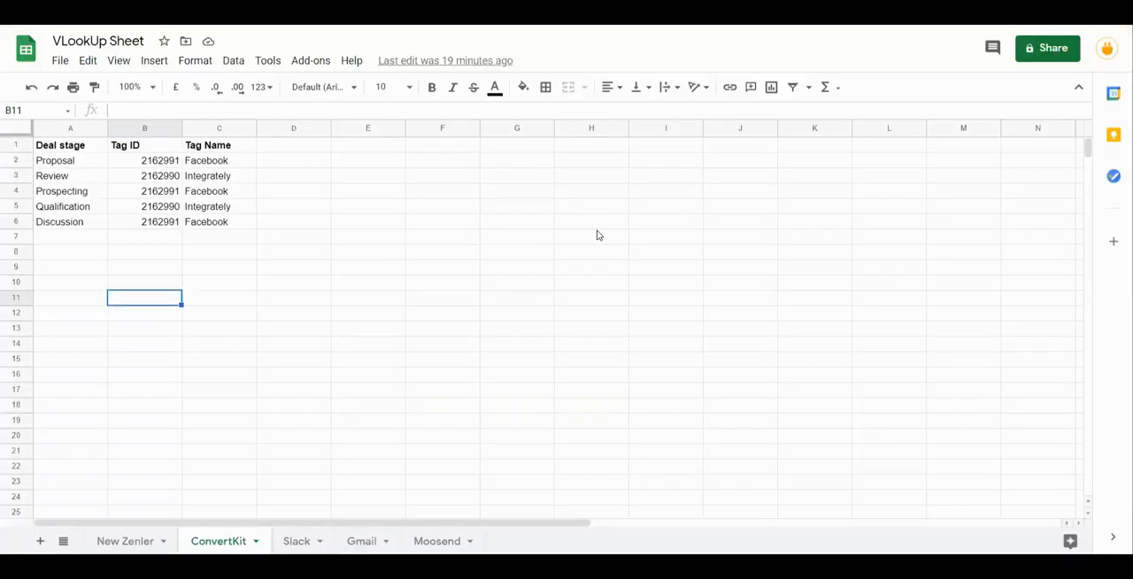
pyautogui.moveTo(81, 163)
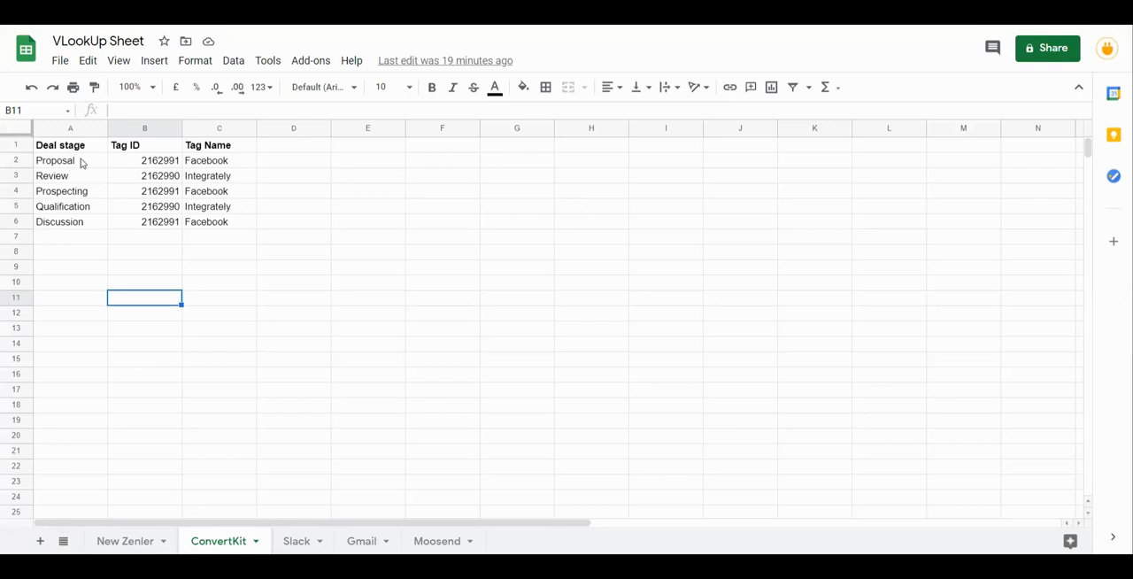
pyautogui.moveTo(137, 169)
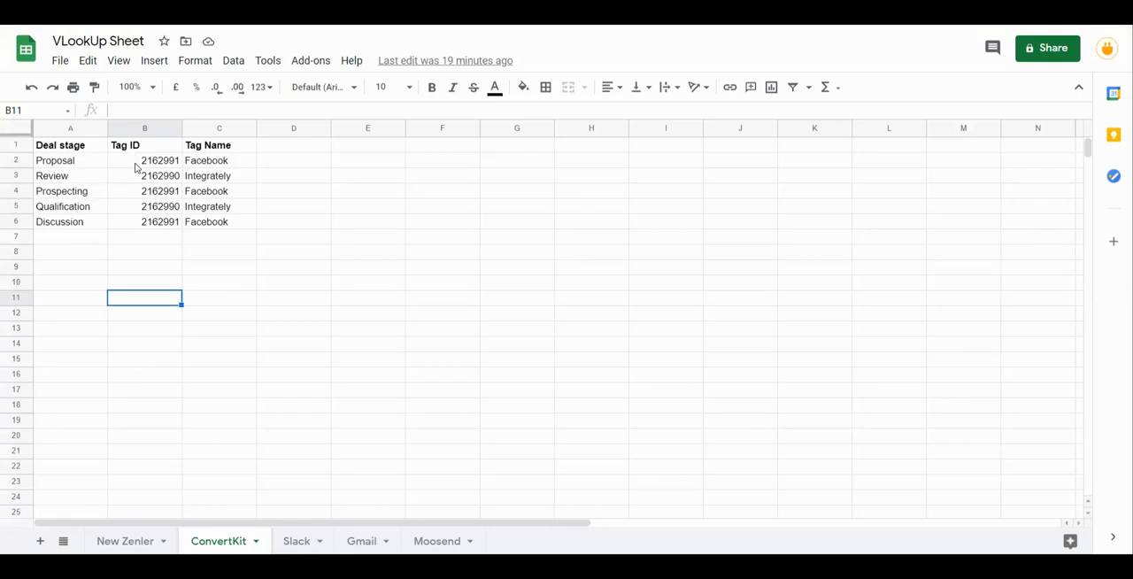
pyautogui.moveTo(138, 230)
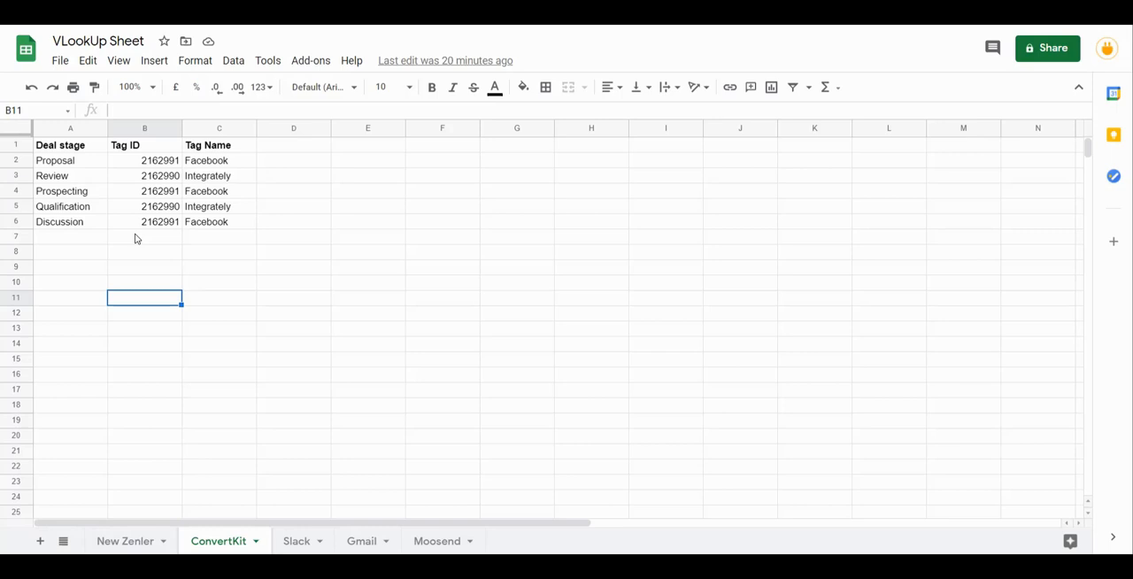
pyautogui.moveTo(446, 207)
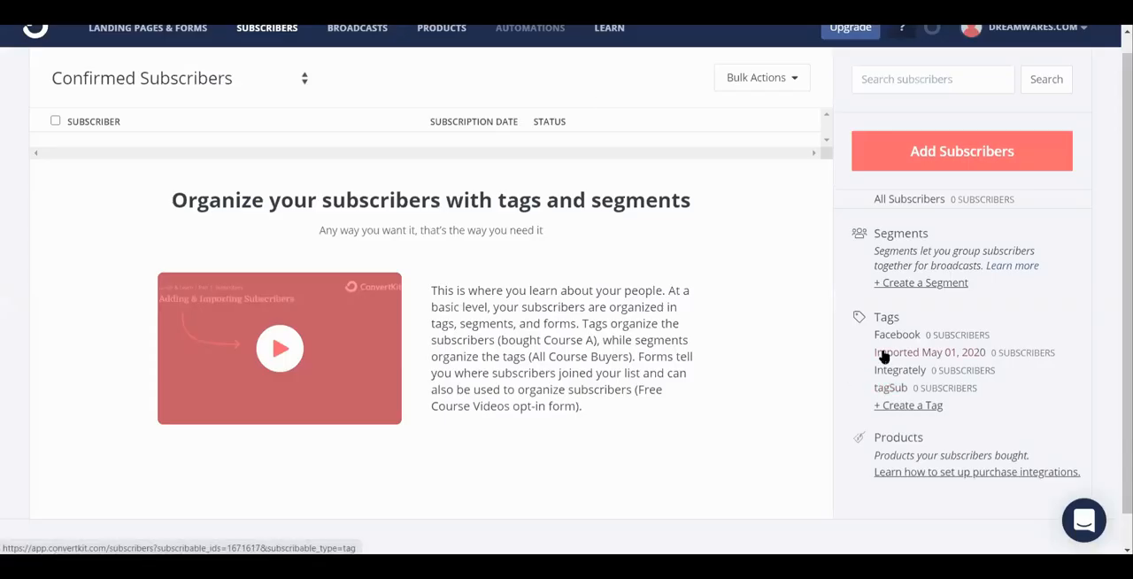
pyautogui.moveTo(896, 335)
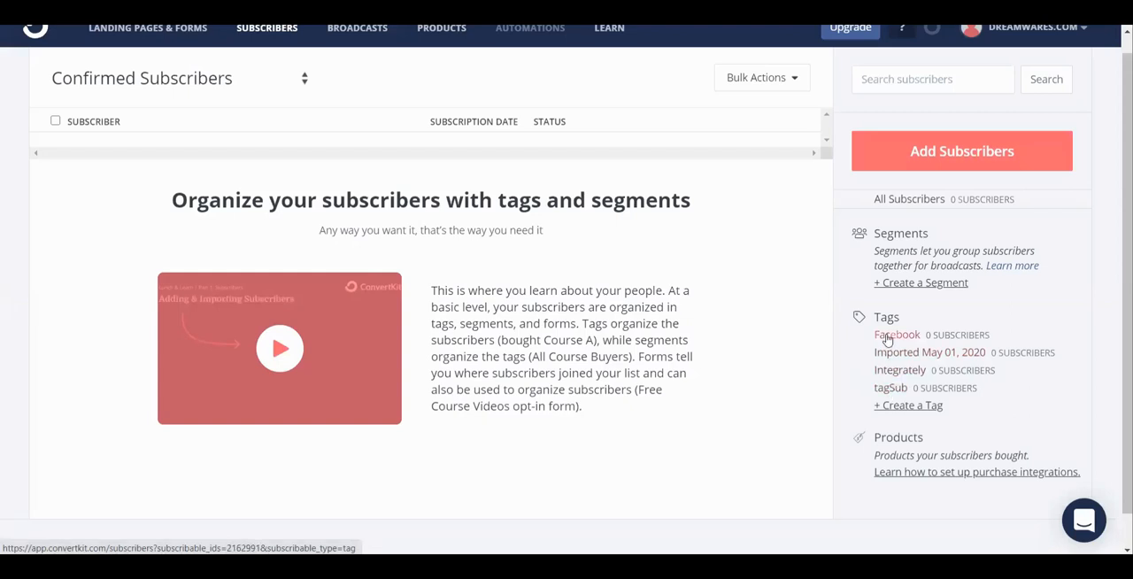
# - Show the ConvertKit subscribers carrying the Facebook tag (ID 2162991)
pyautogui.click(896, 335)
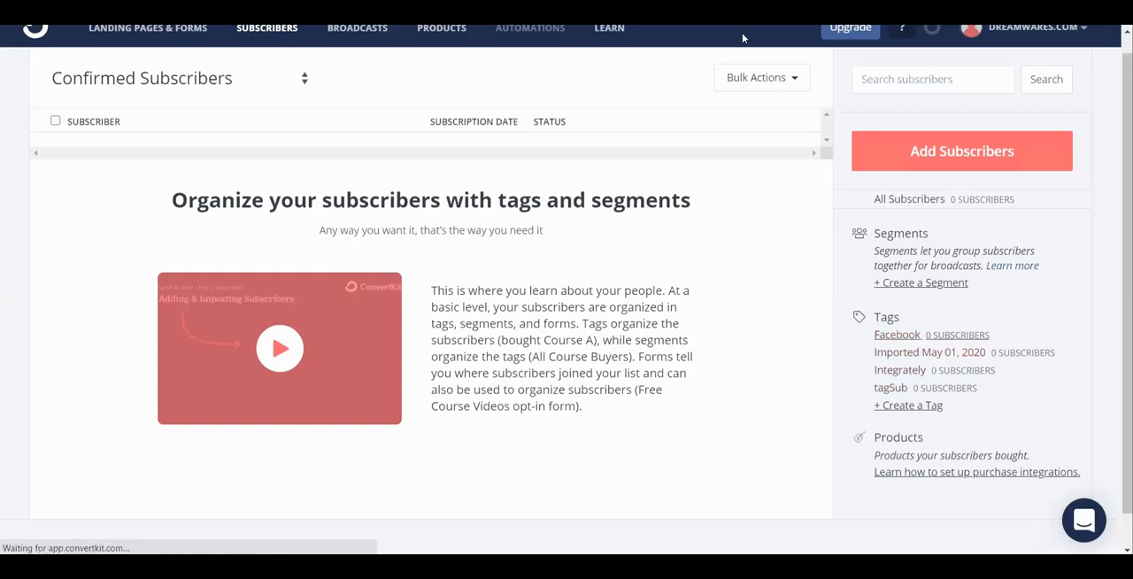
pyautogui.click(896, 333)
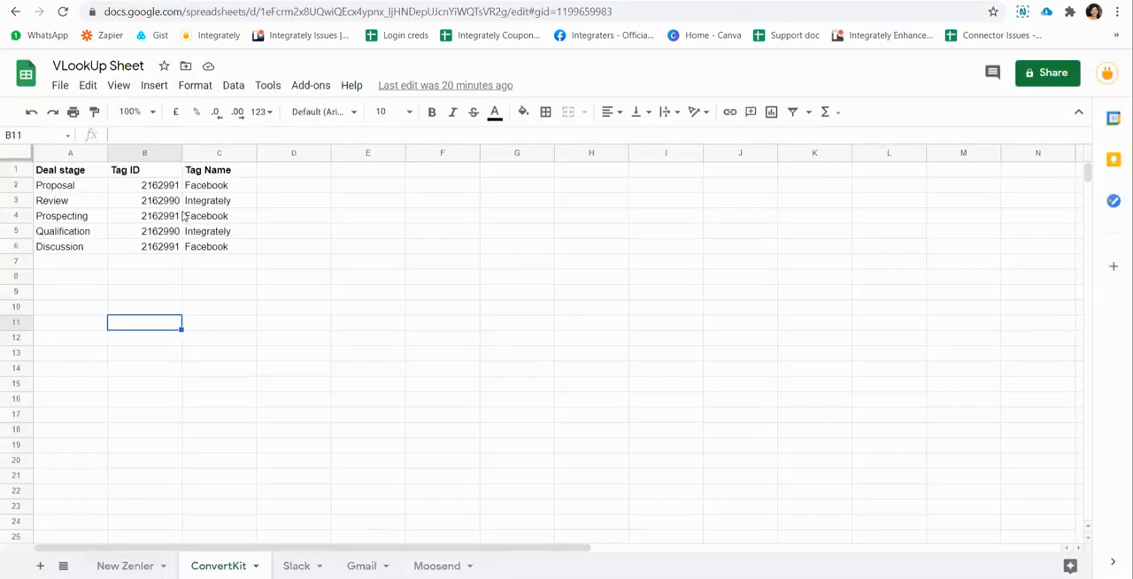
pyautogui.moveTo(165, 262)
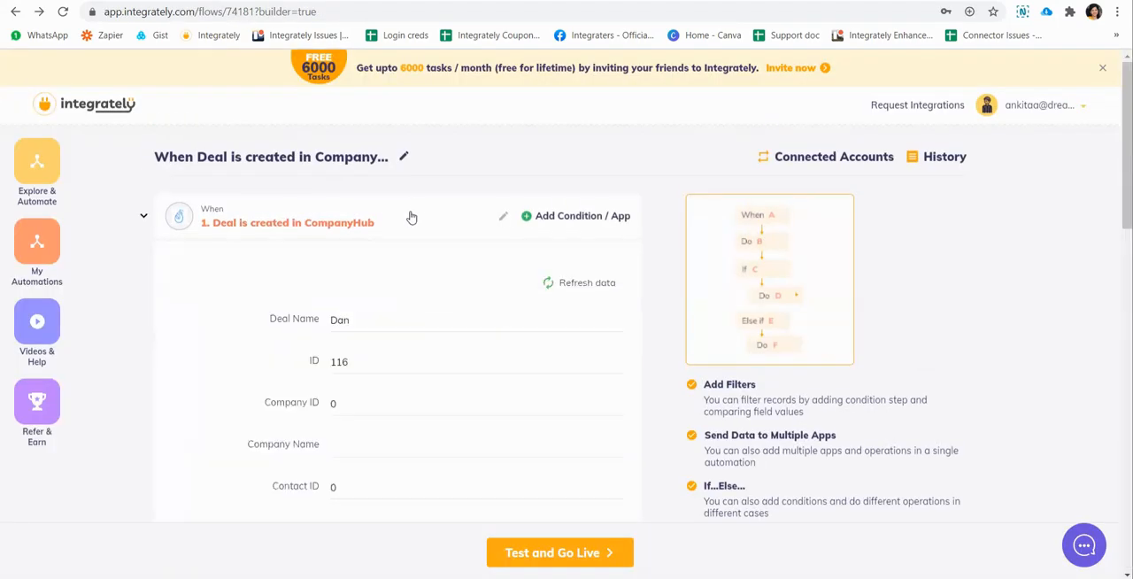
# - Make the Sheets lookup search the Deal stage column using step 1's Deal Stage as search text
pyautogui.click(142, 216)
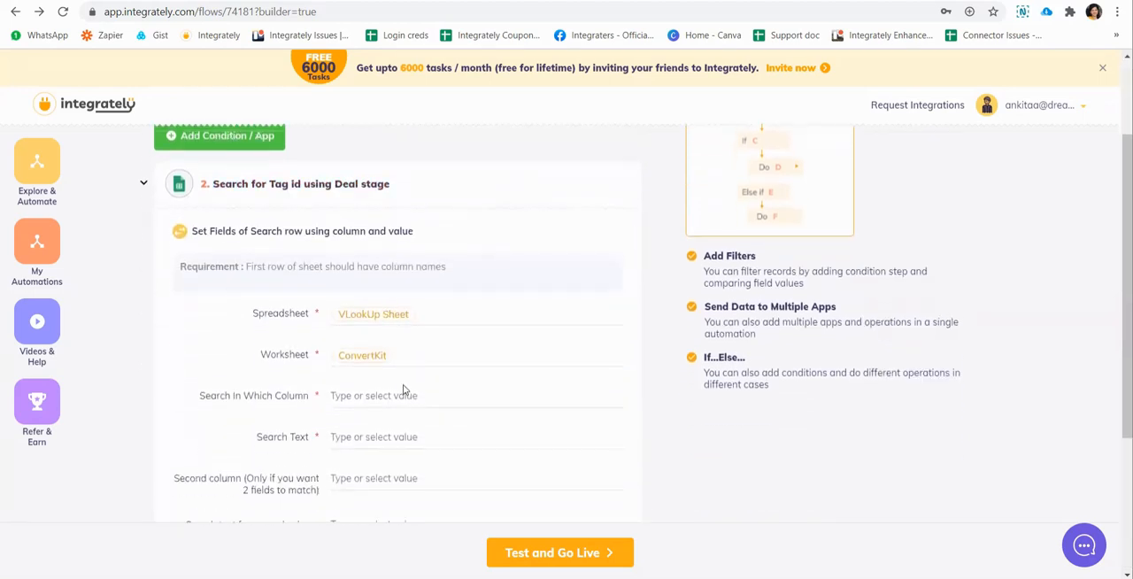
pyautogui.click(372, 395)
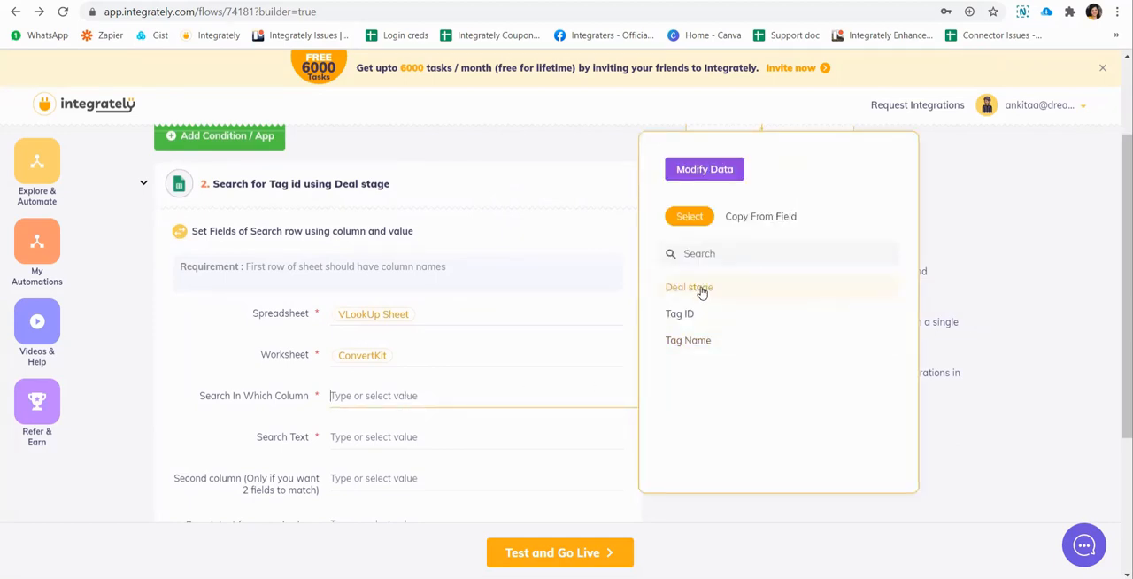
pyautogui.click(689, 287)
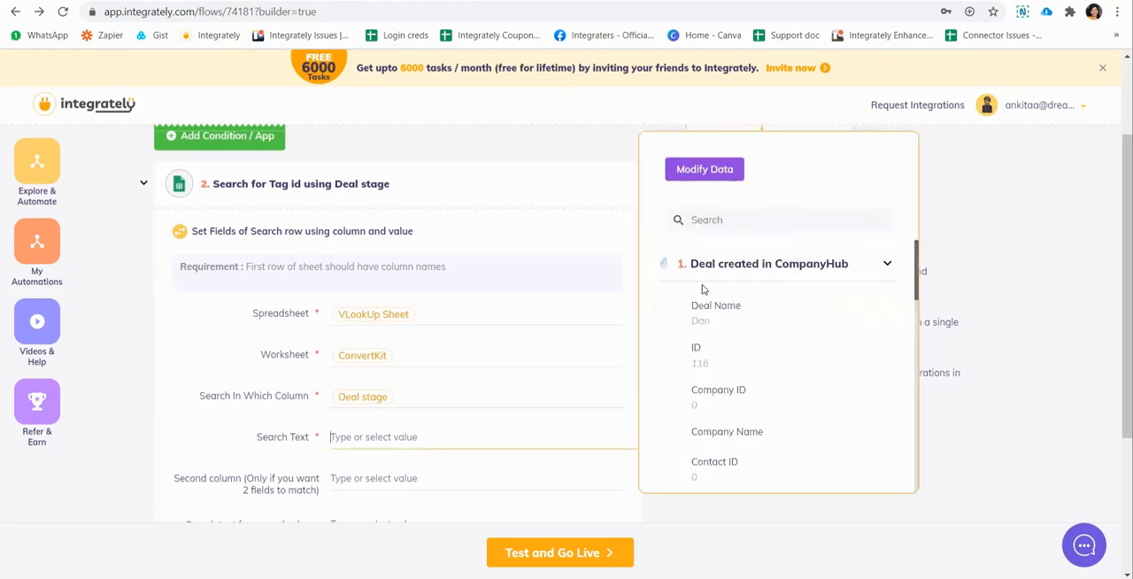
pyautogui.write('d')
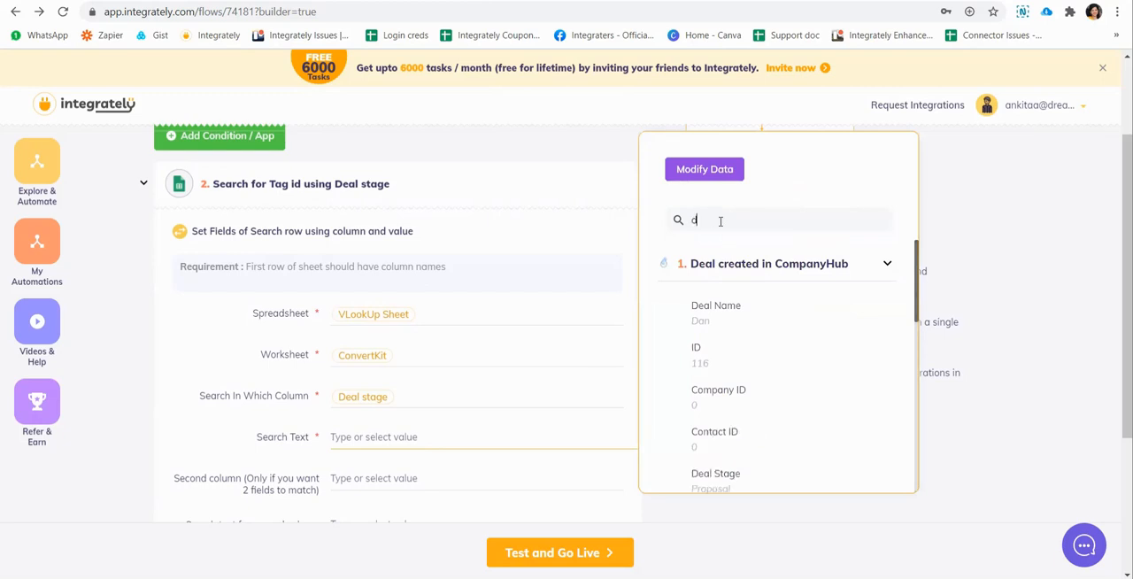
pyautogui.write('stag')
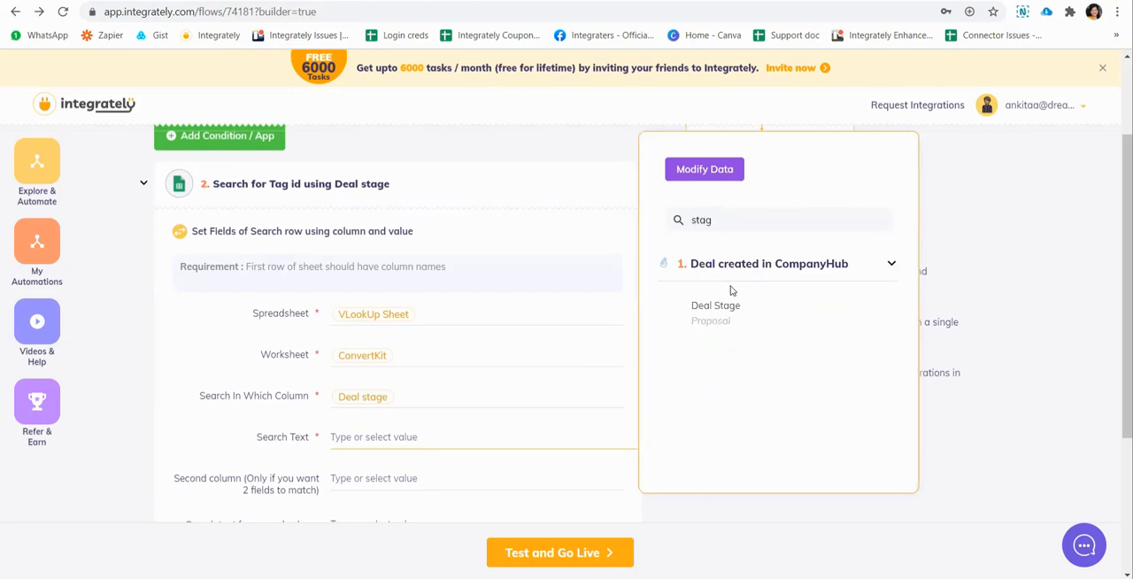
pyautogui.click(715, 311)
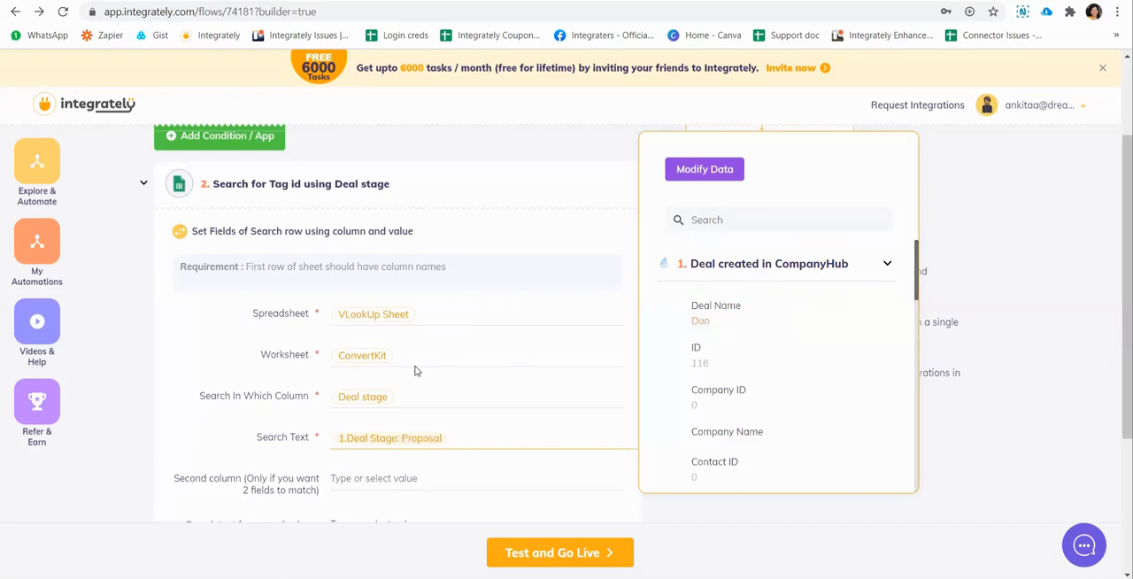
# - Retest the sheet lookup step until it passes successfully
pyautogui.scroll(-3)
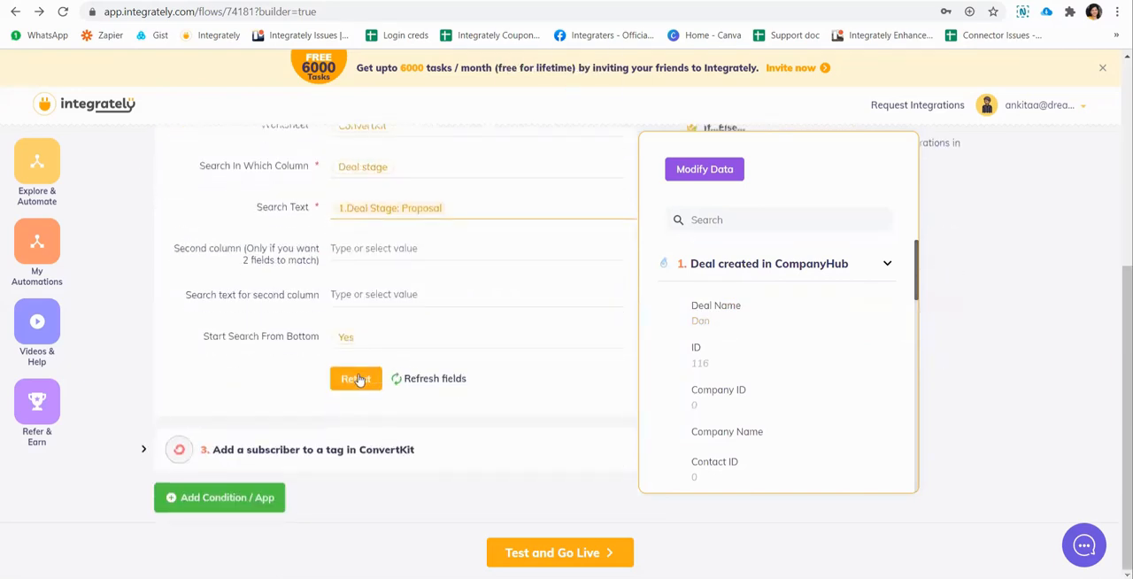
pyautogui.click(354, 379)
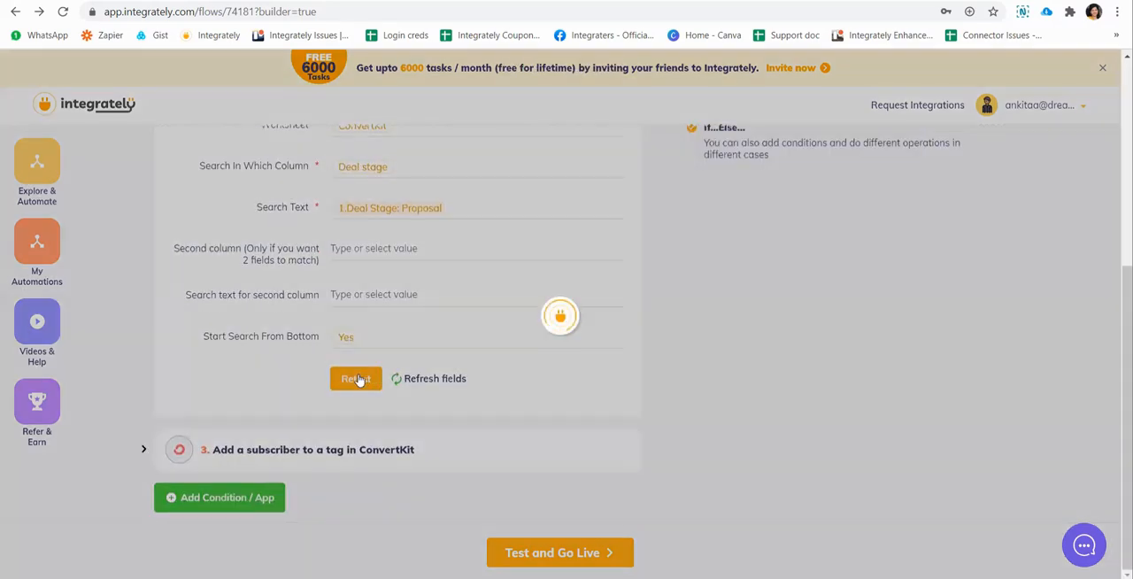
pyautogui.click(354, 379)
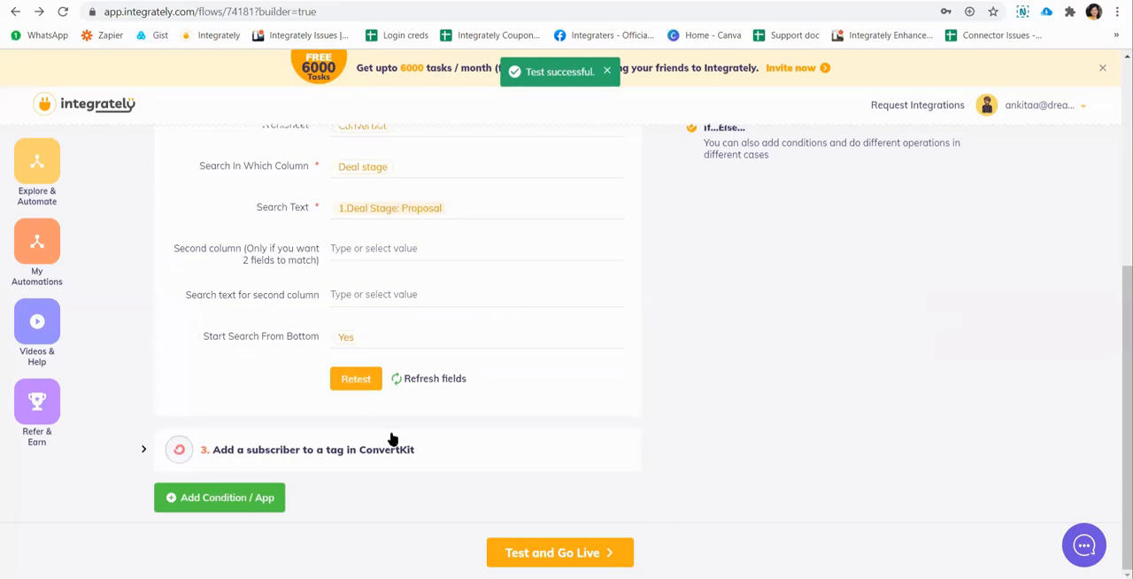
pyautogui.click(308, 450)
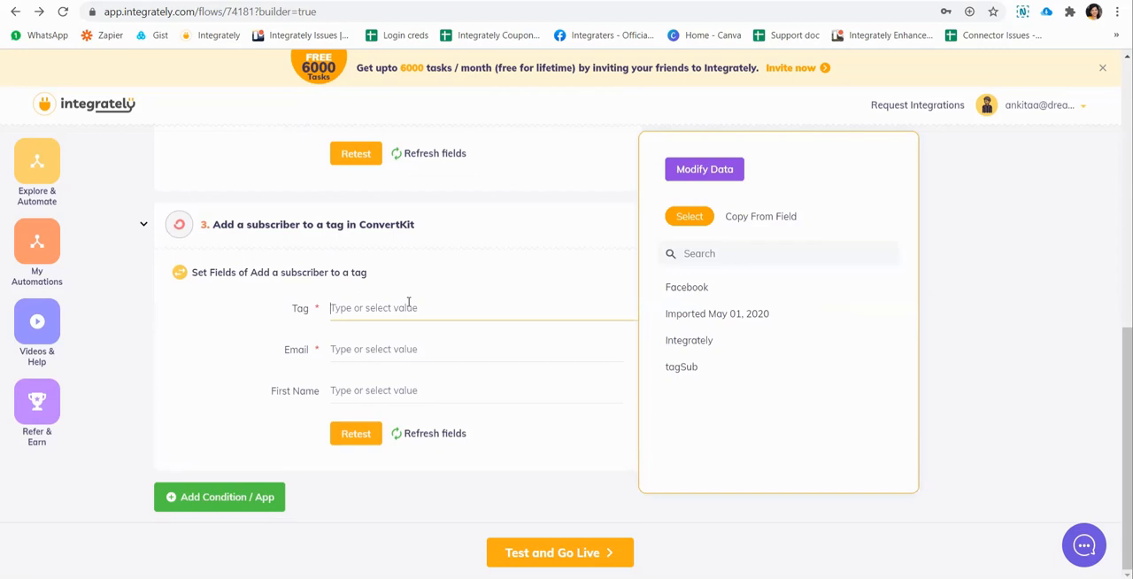
# - Map the ConvertKit tag to step 2's looked-up Tag ID via Copy From Field
pyautogui.click(761, 216)
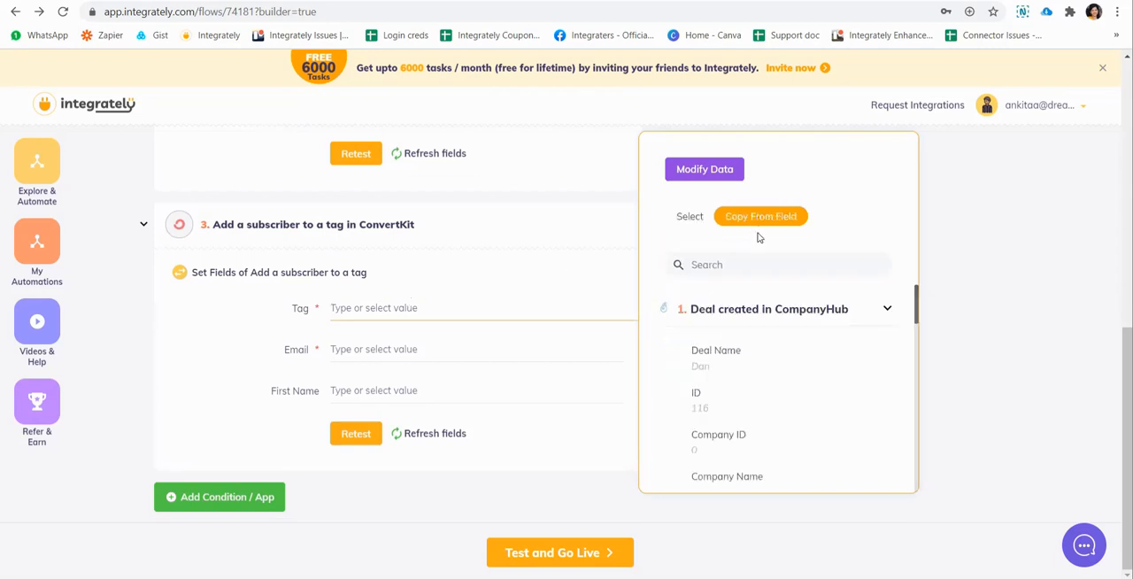
pyautogui.click(885, 308)
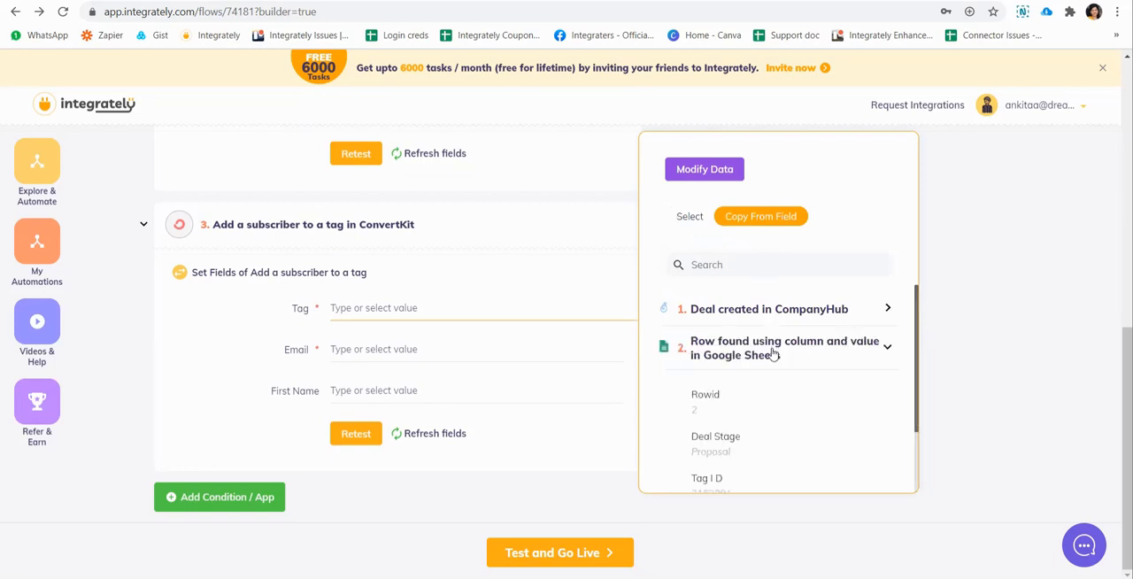
pyautogui.scroll(-3)
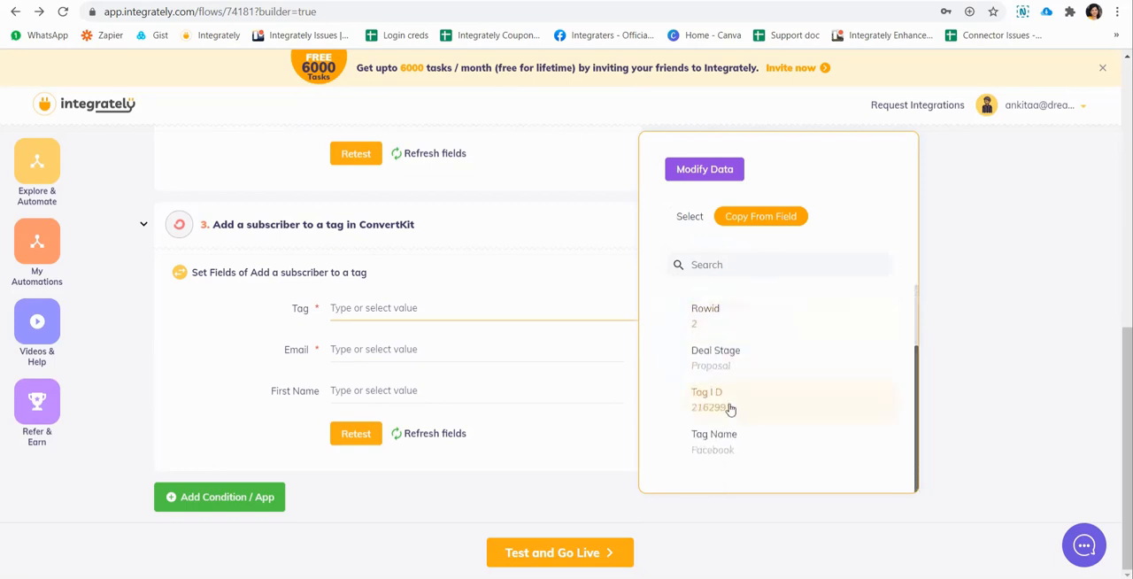
pyautogui.click(708, 400)
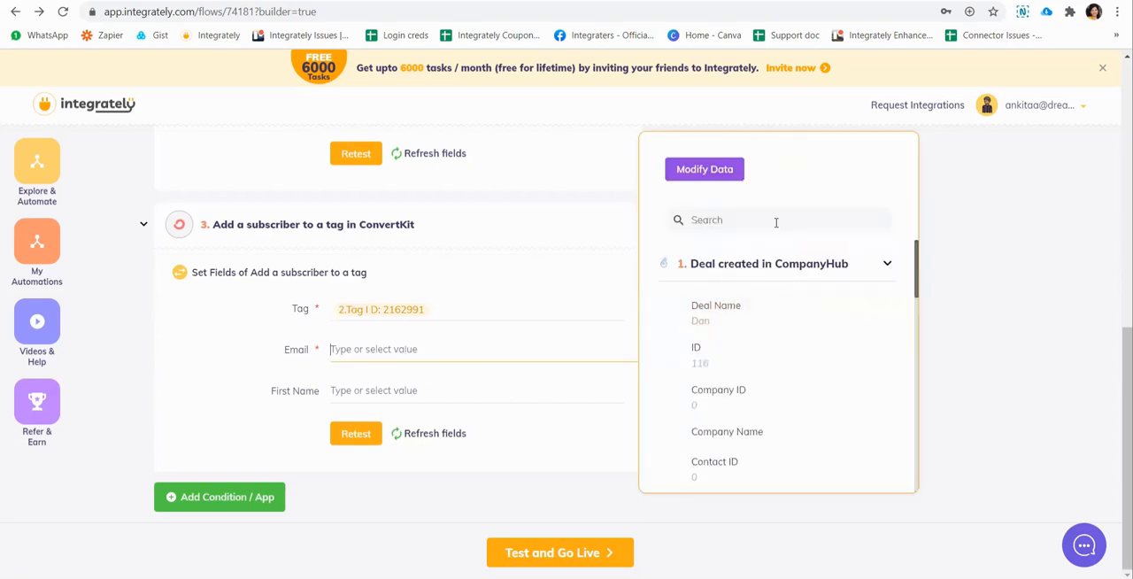
# - Map the subscriber email to step 1's deal Email and retest the ConvertKit tagging step
pyautogui.write('em')
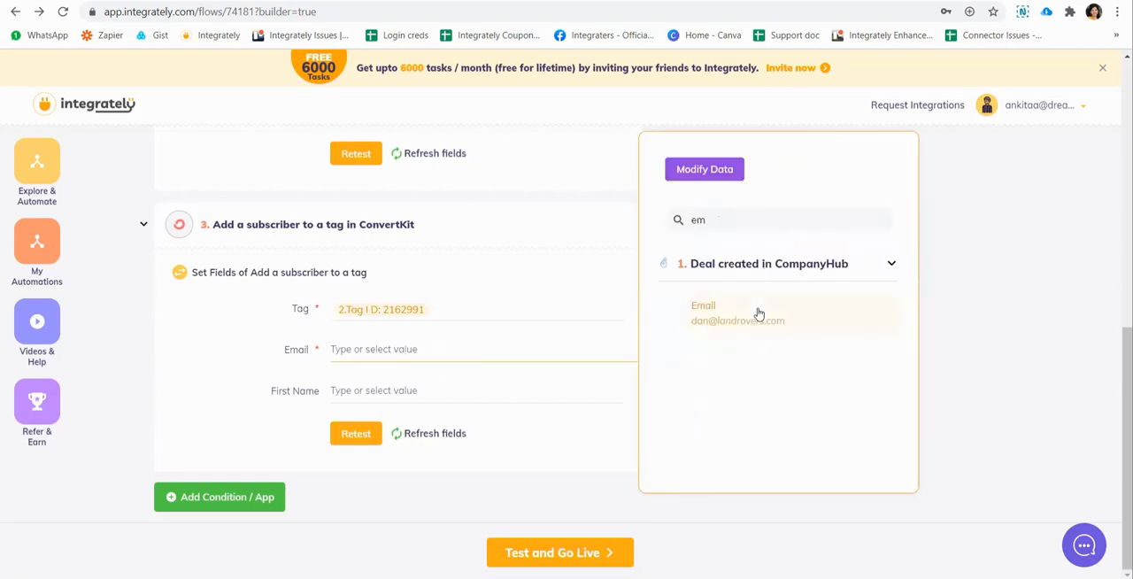
pyautogui.click(736, 312)
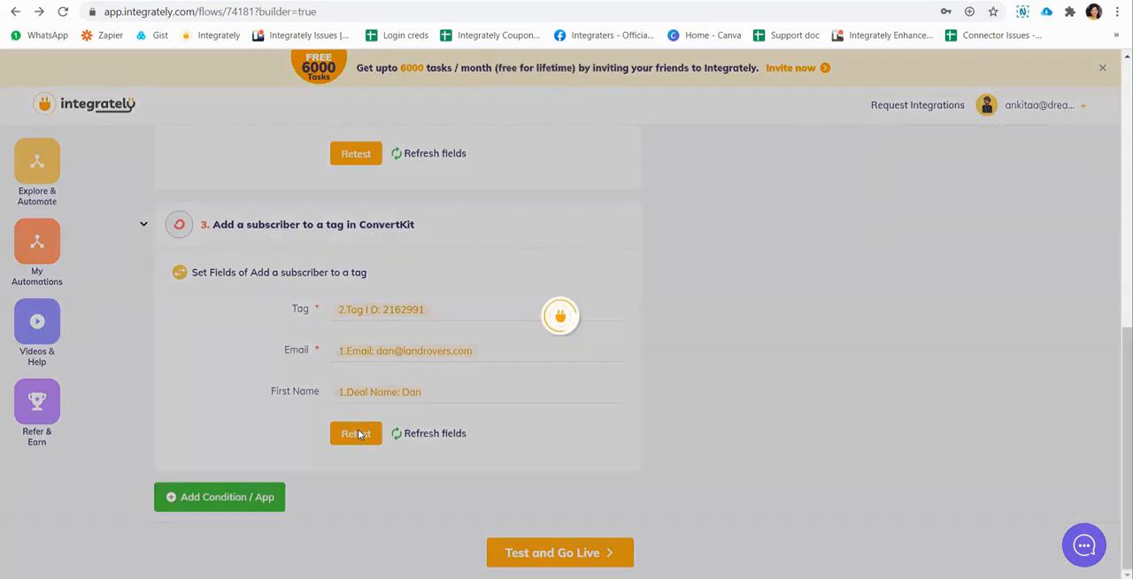
pyautogui.click(354, 432)
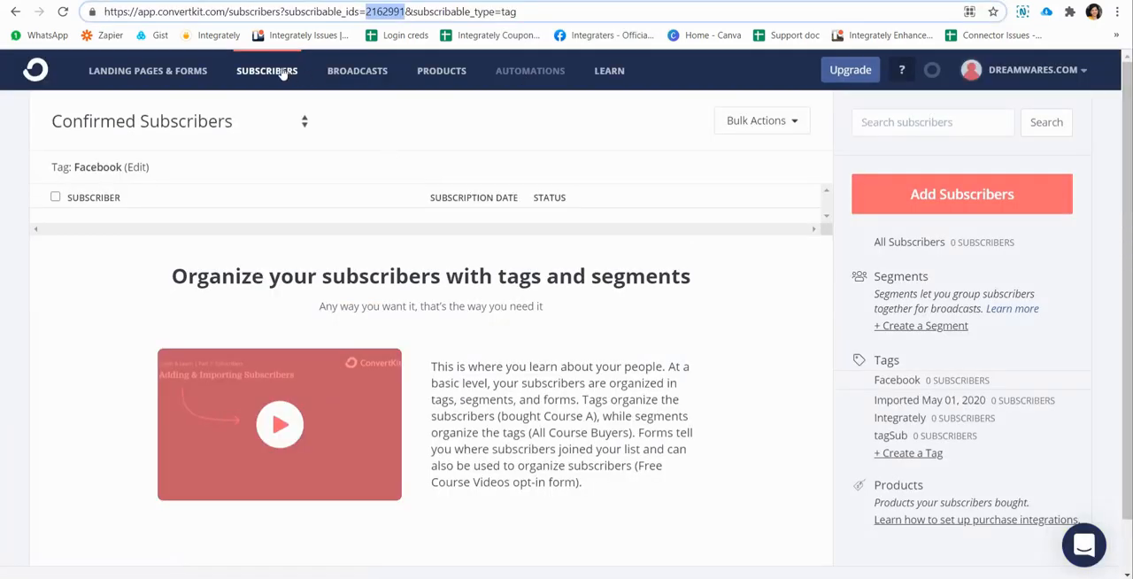
# - Show the confirmed subscribers list with the test deal's contact and view their profile
pyautogui.click(910, 241)
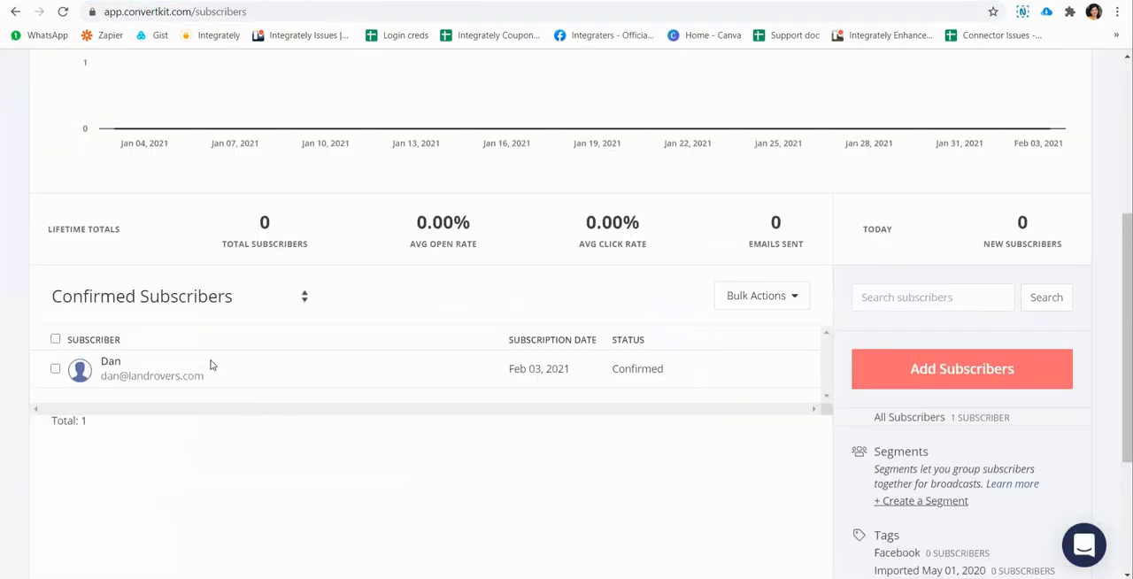
pyautogui.moveTo(361, 380)
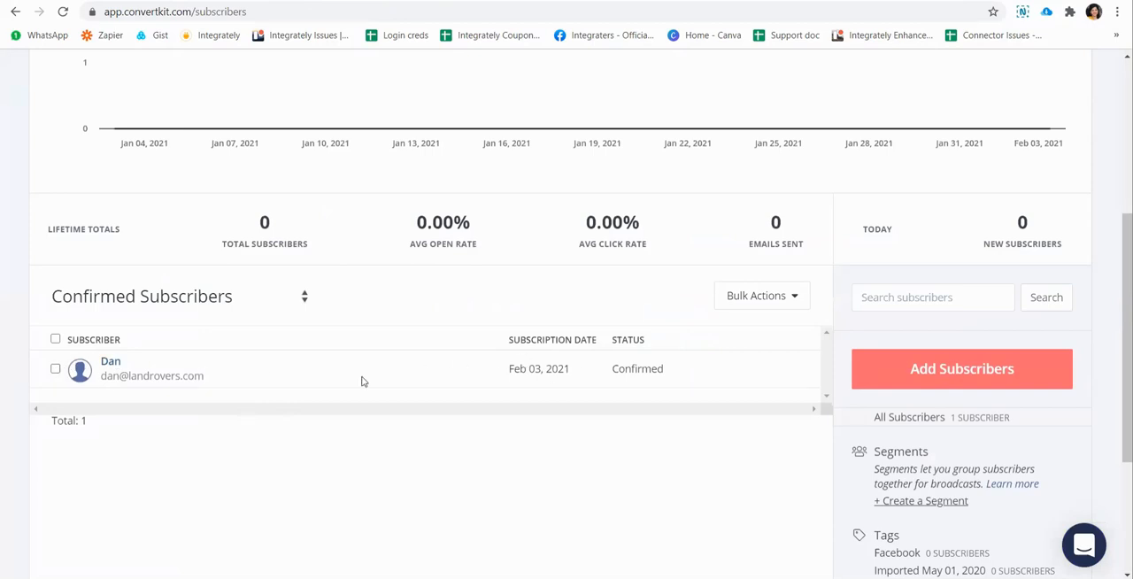
pyautogui.moveTo(128, 379)
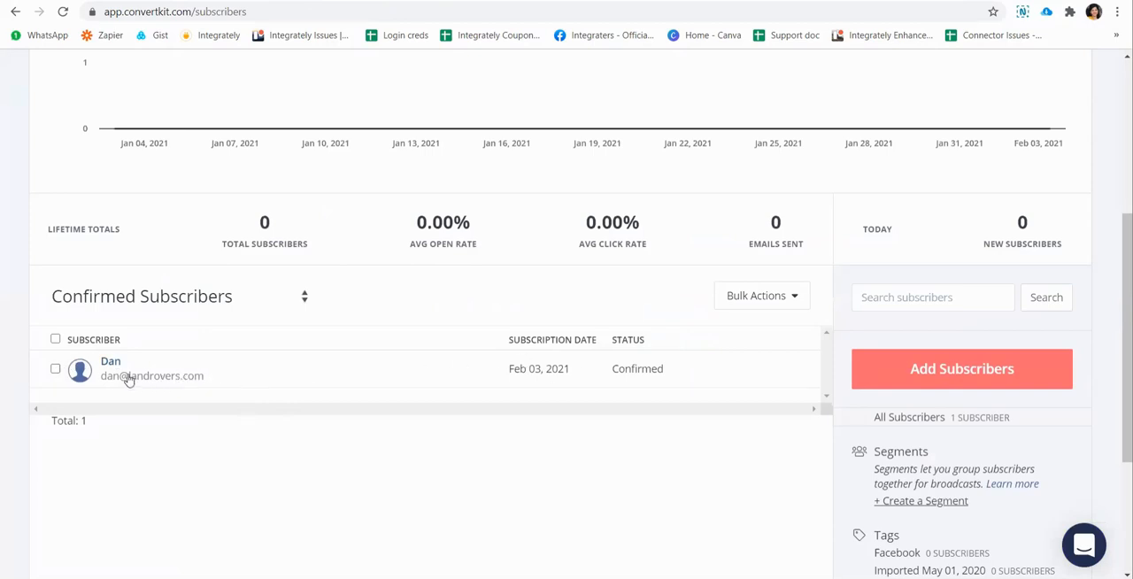
pyautogui.click(109, 361)
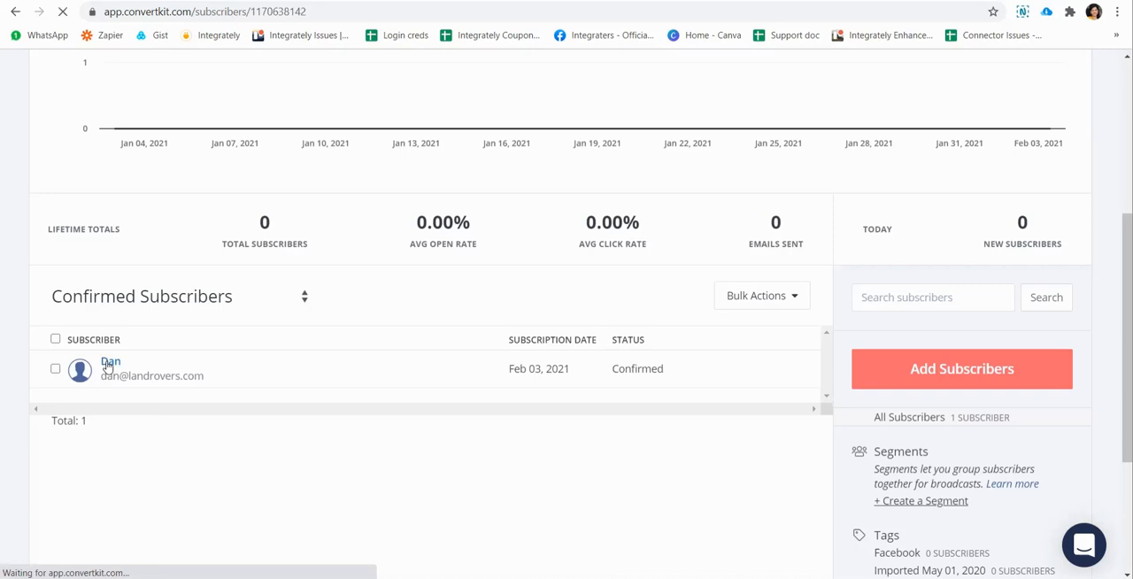
pyautogui.click(110, 368)
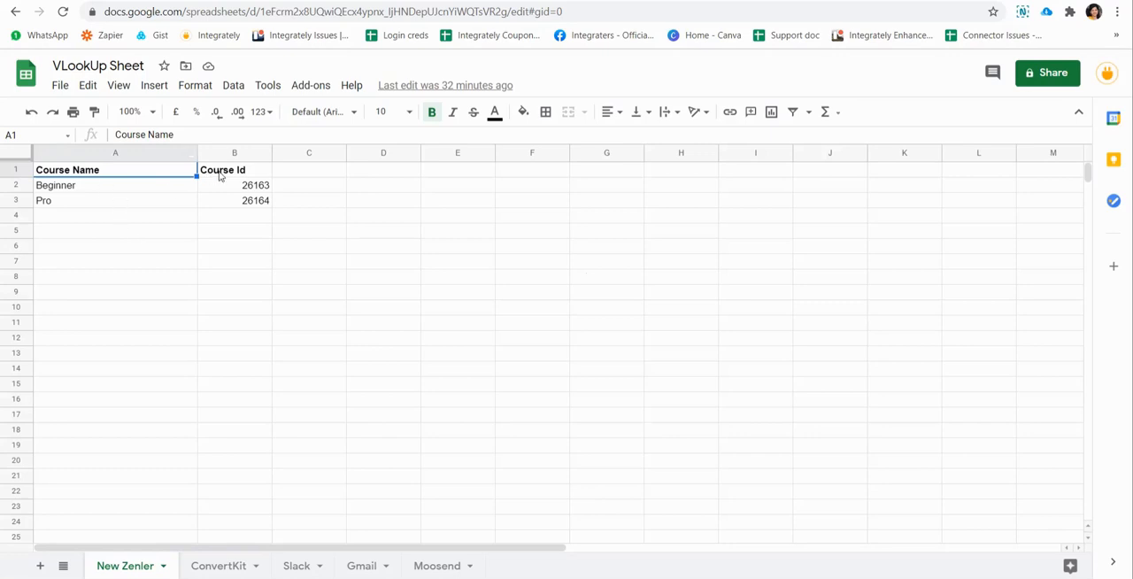
pyautogui.moveTo(234, 209)
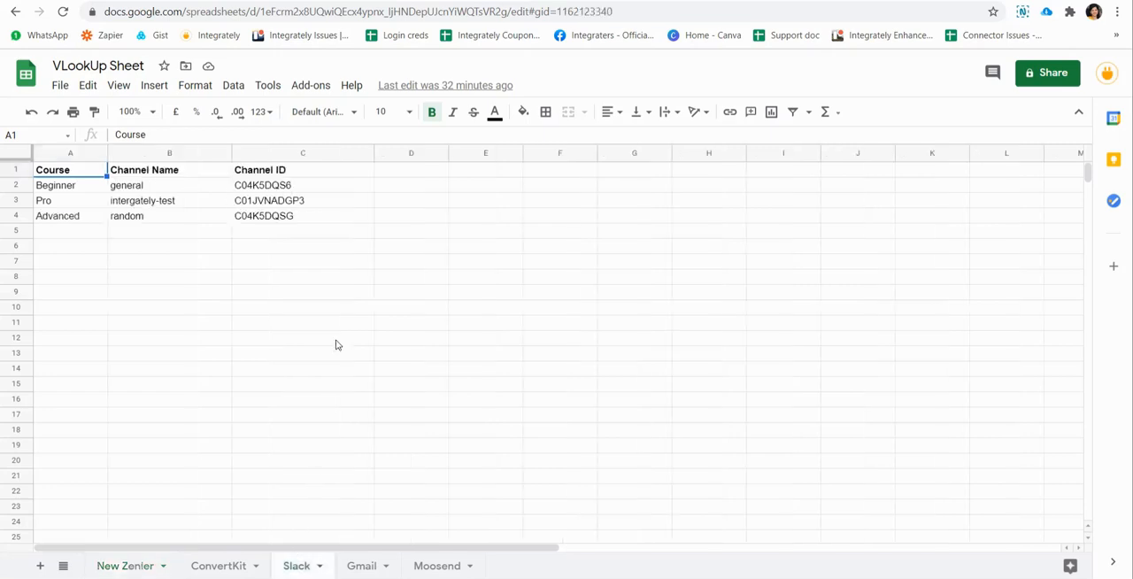
pyautogui.moveTo(292, 246)
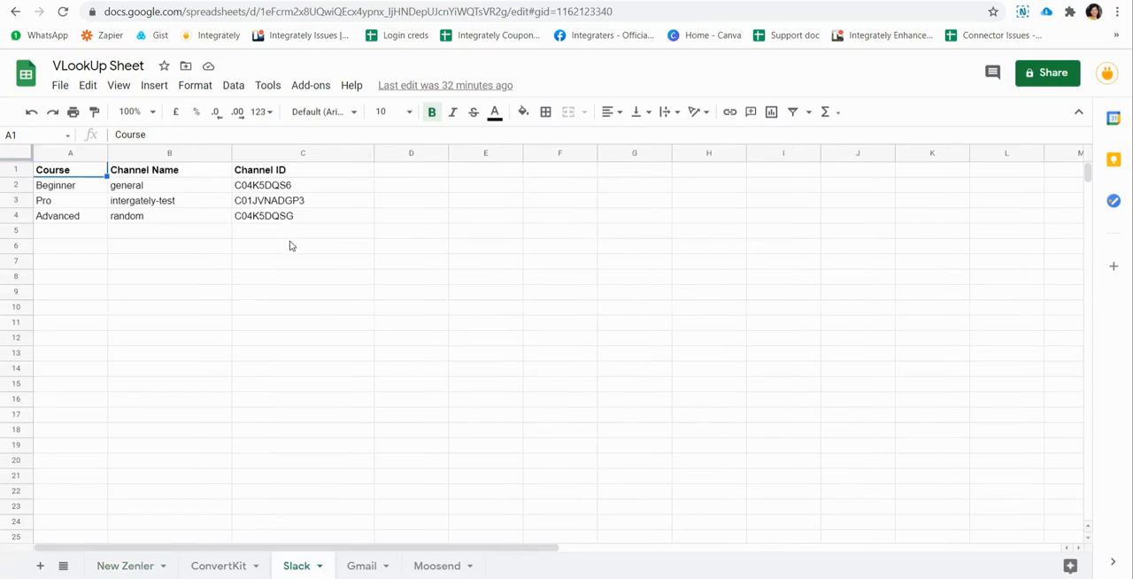
pyautogui.moveTo(273, 224)
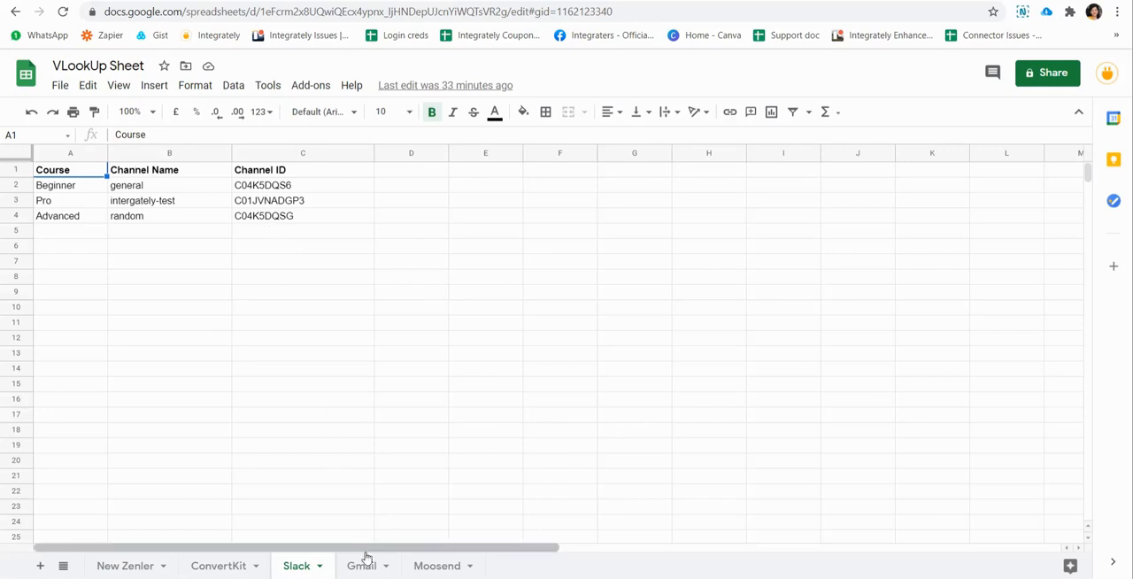
# - Show the Gmail email-body and Moosend mailing-list-ID lookup tabs in VLookUp Sheet
pyautogui.click(361, 566)
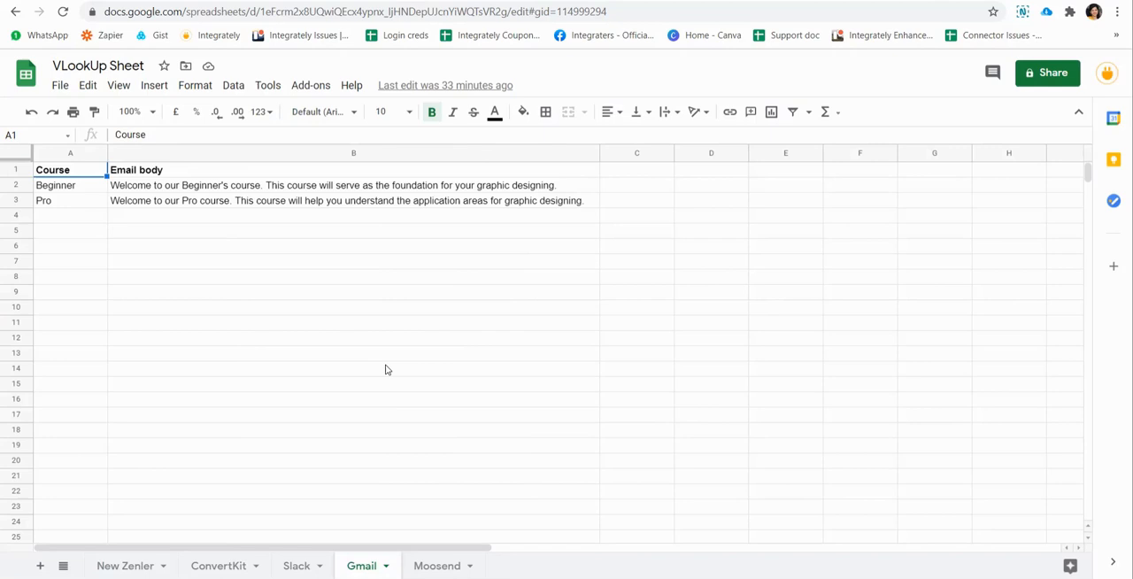
pyautogui.moveTo(305, 198)
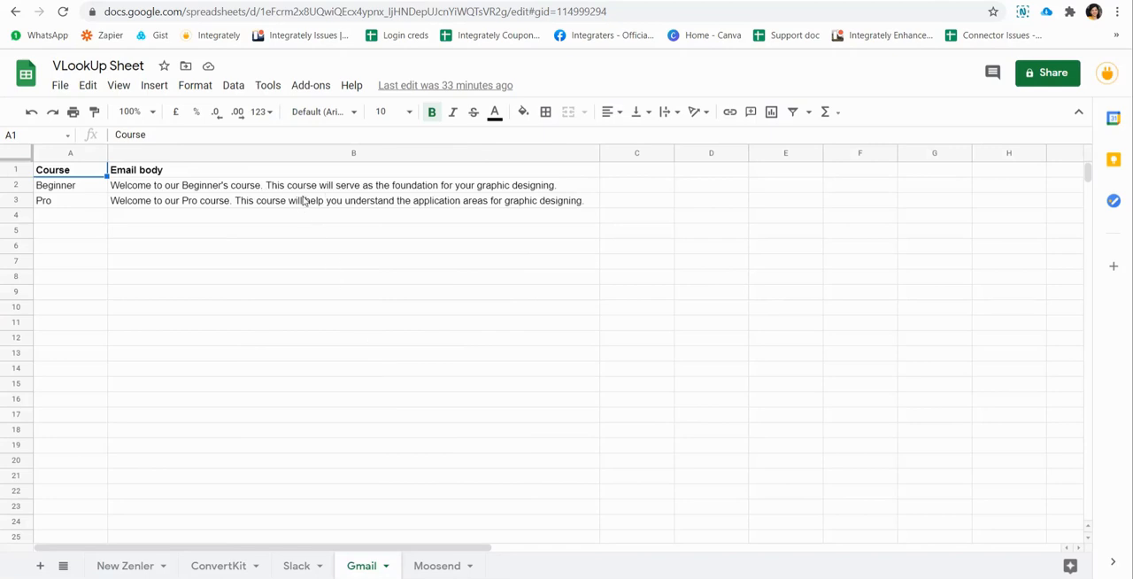
pyautogui.moveTo(332, 206)
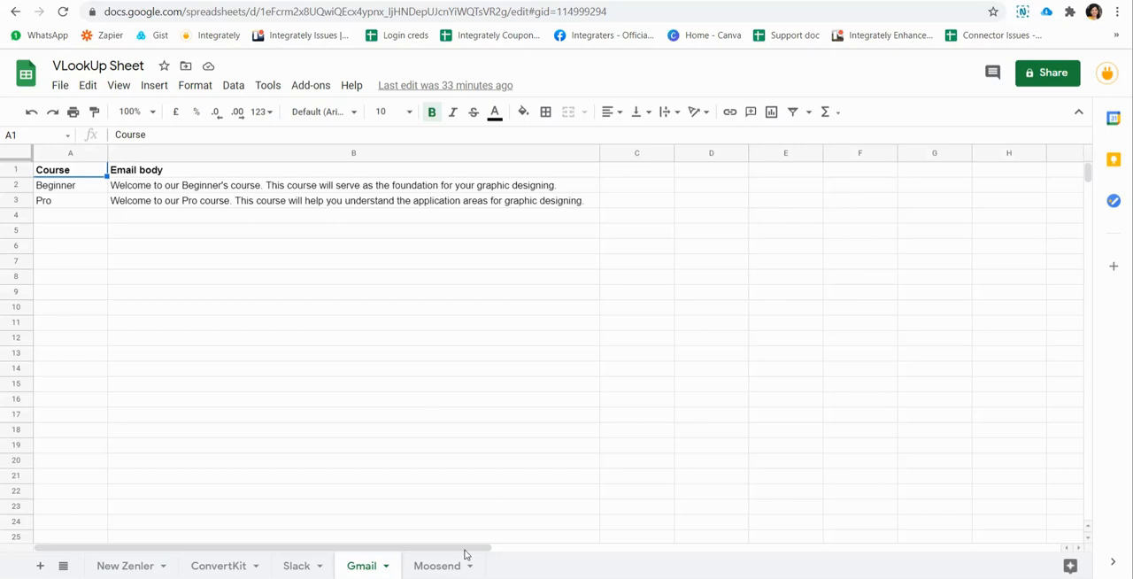
pyautogui.click(435, 567)
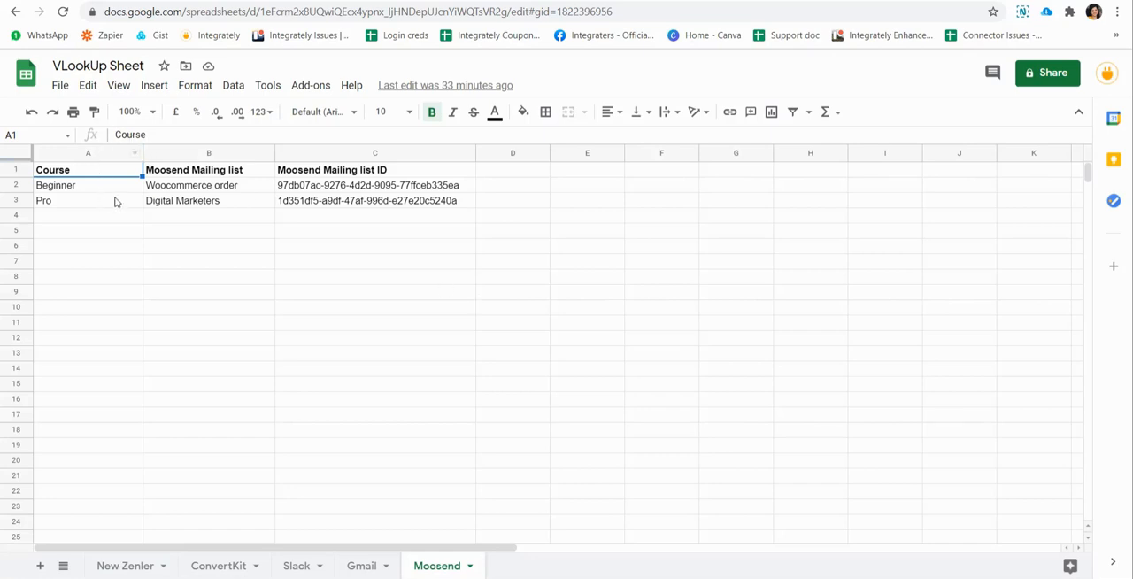
pyautogui.moveTo(356, 207)
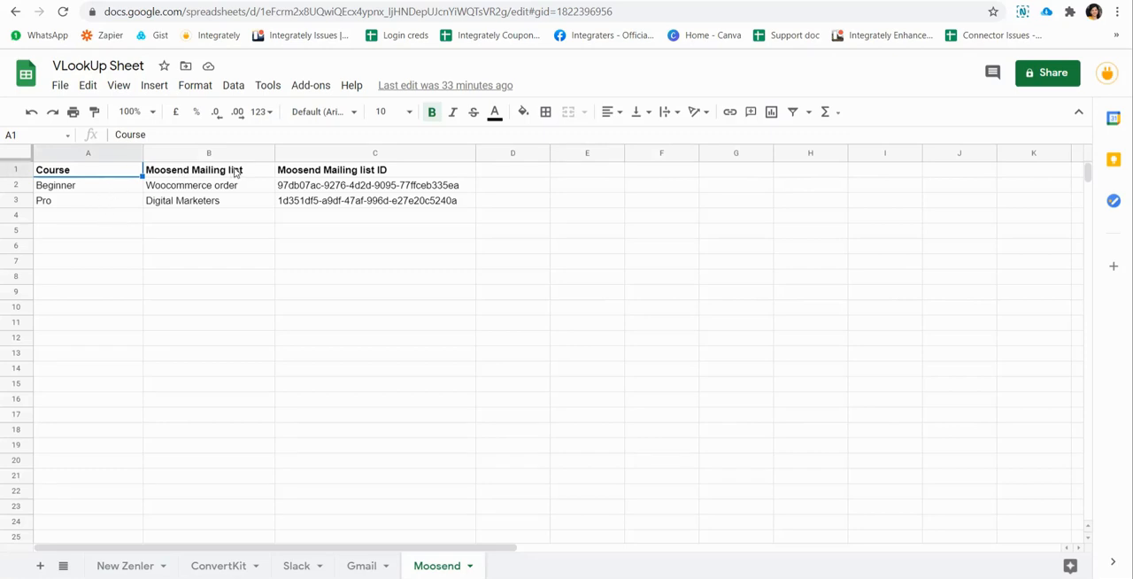
pyautogui.moveTo(248, 206)
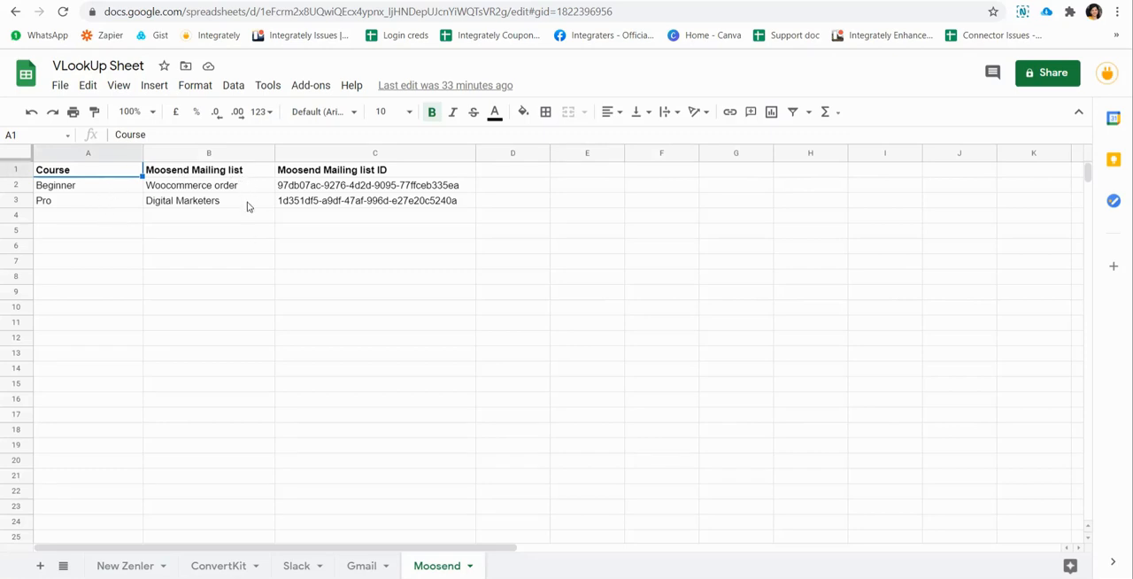